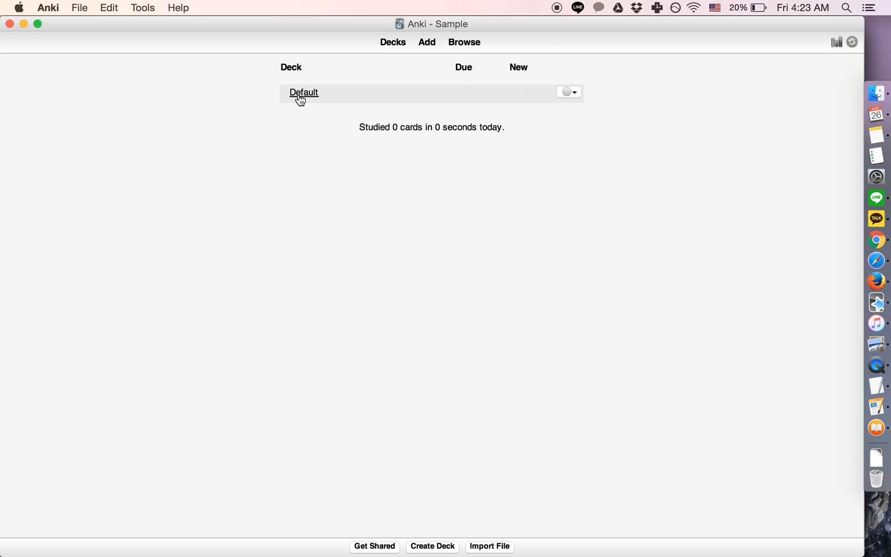
Step: Open the Default deck's Add form and focus the empty Front field
left_click(303, 92)
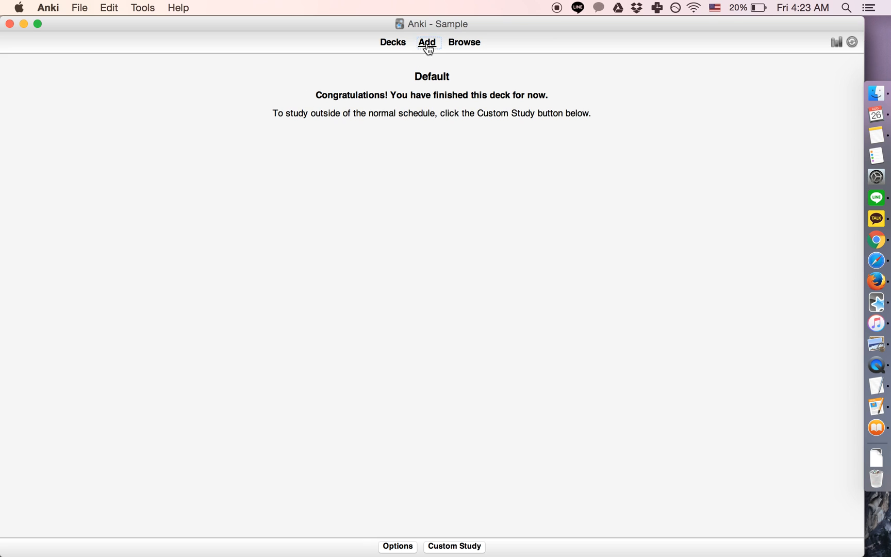
left_click(427, 42)
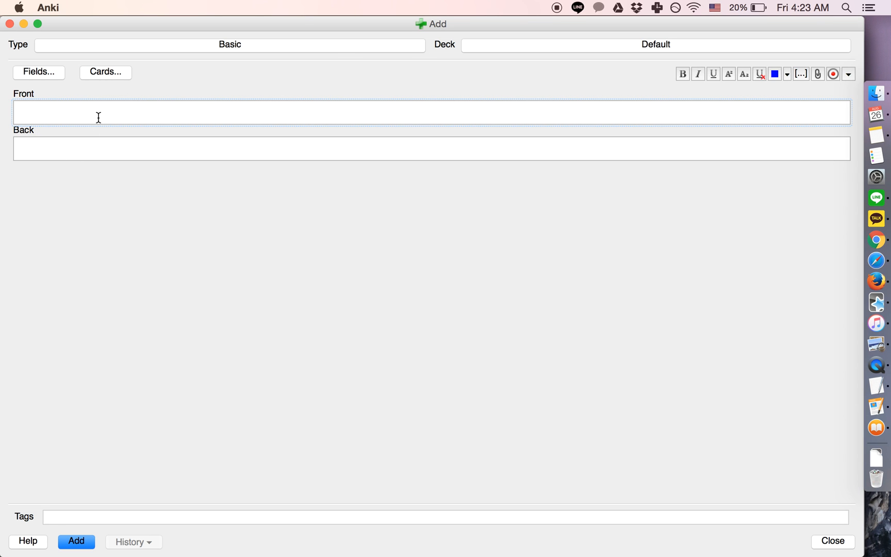
mouse_move(232, 67)
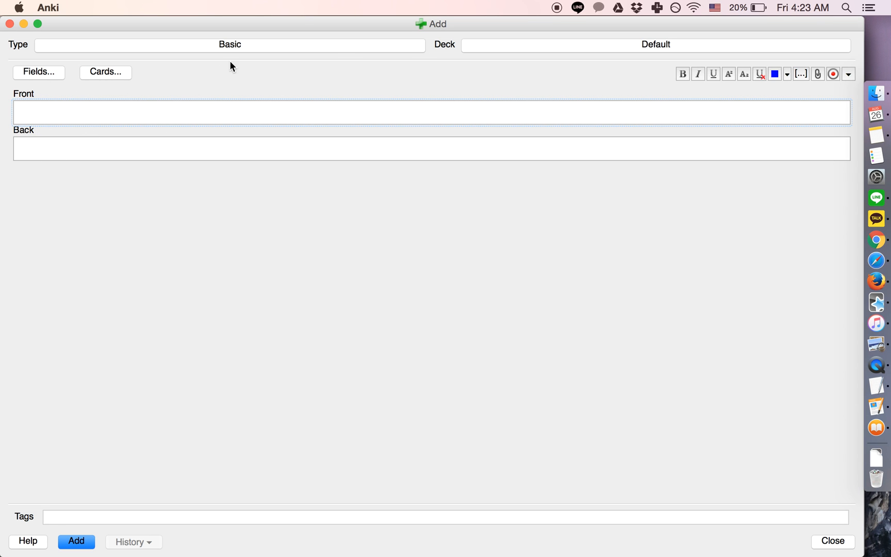
mouse_move(248, 54)
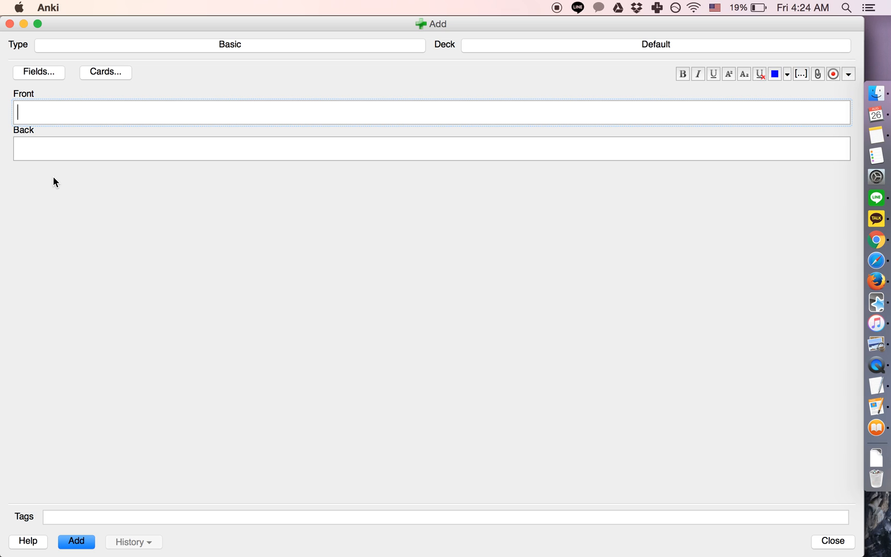
mouse_move(23, 111)
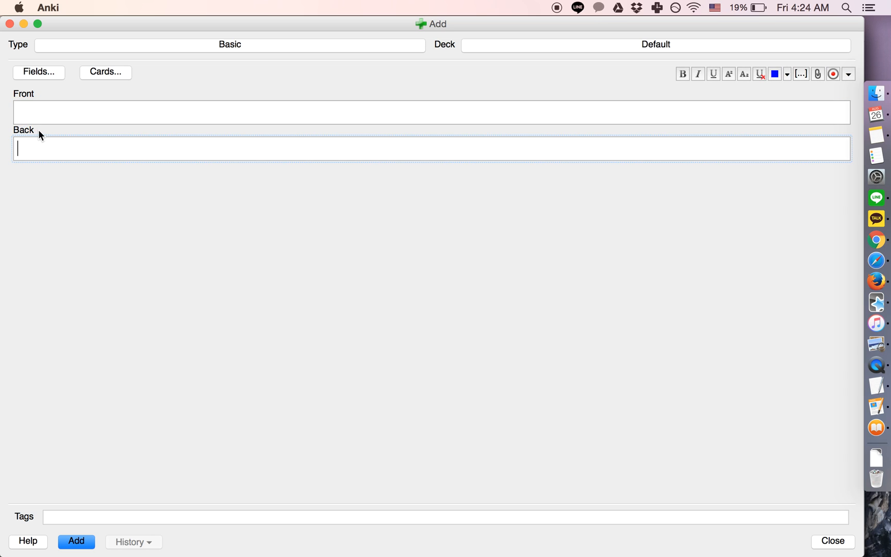
left_click(227, 112)
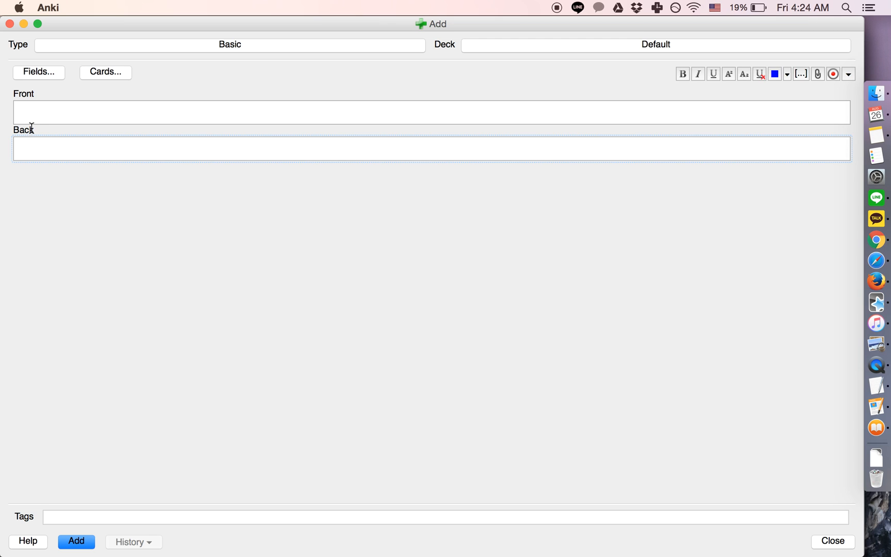
left_click(227, 112)
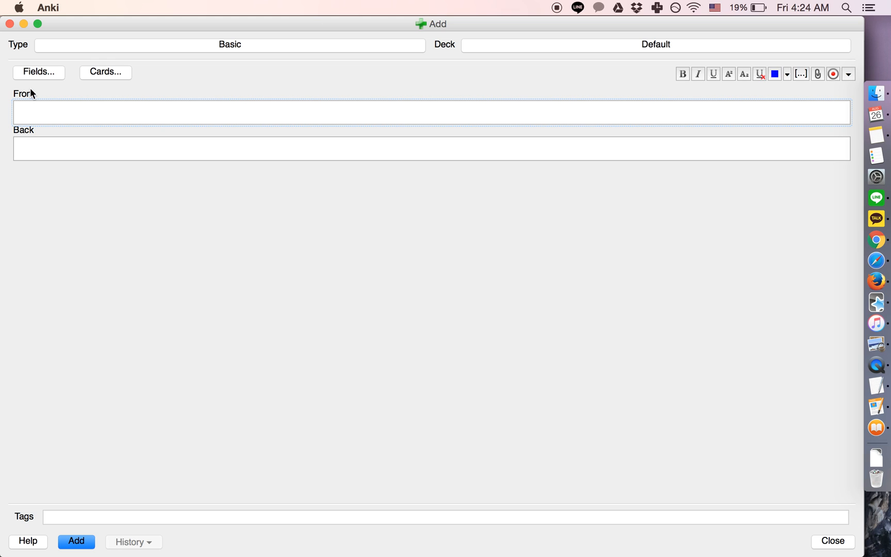
Step: Create a new deck named Hiragana and open it
left_click(832, 540)
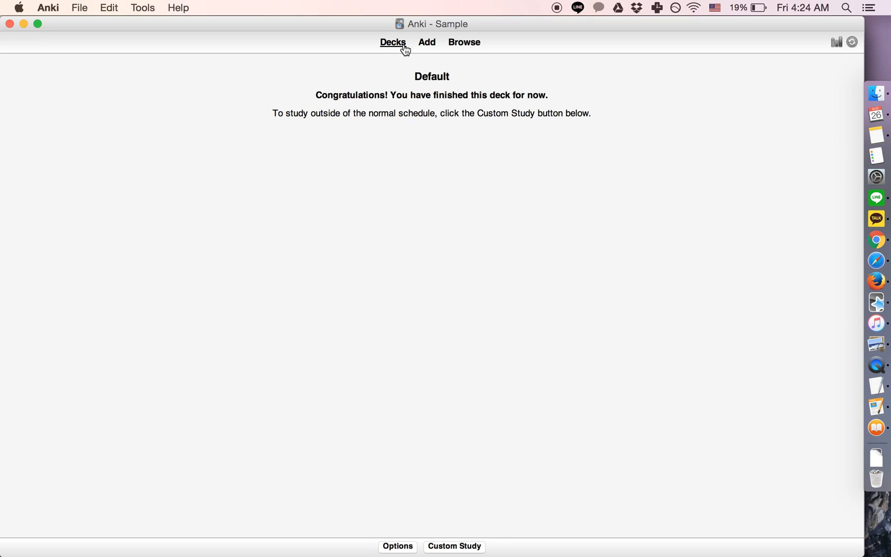
left_click(393, 42)
type("H")
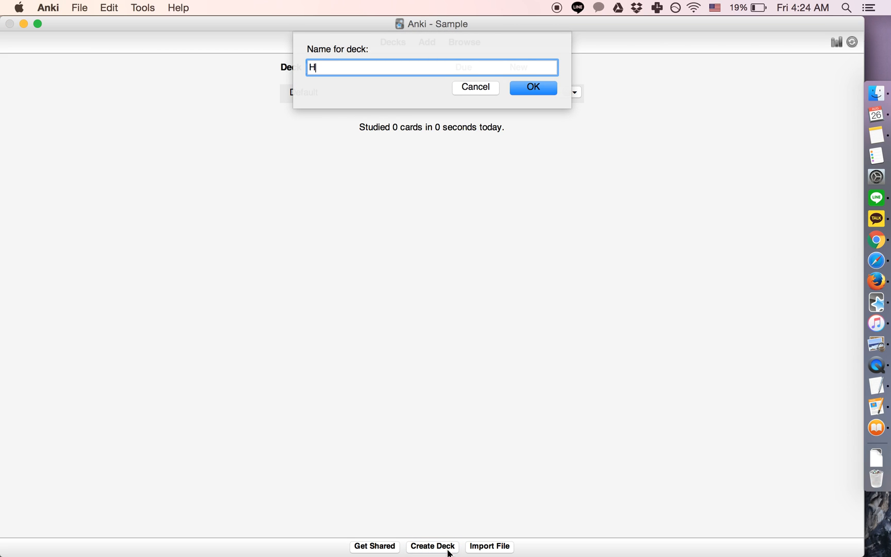
left_click(532, 87)
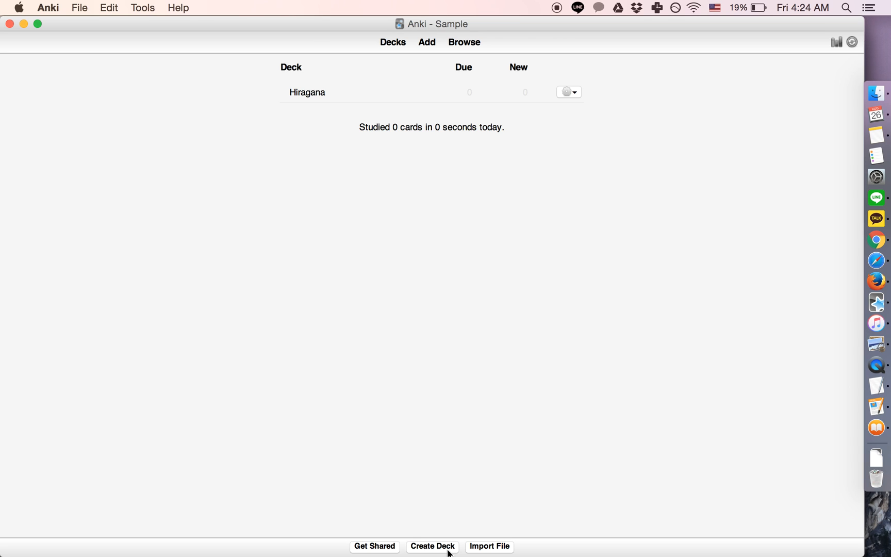
left_click(306, 92)
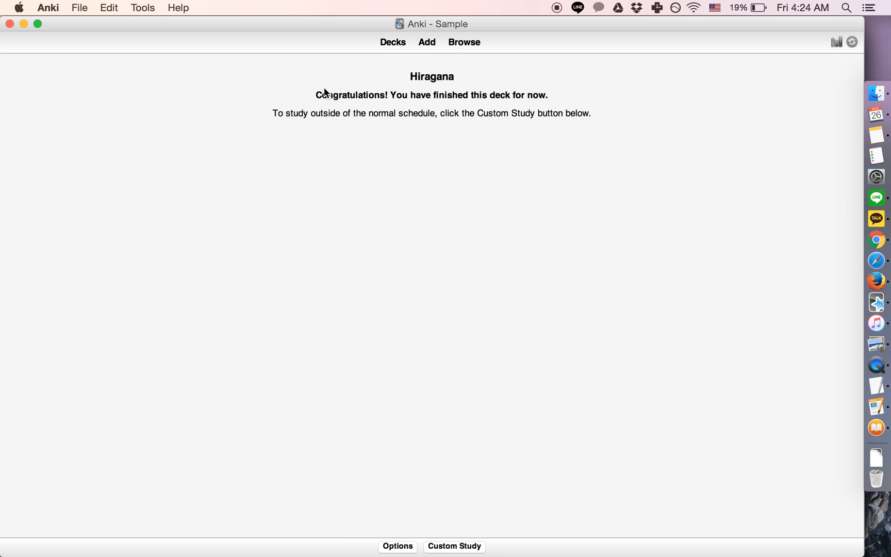
Step: Add a Basic note with か on the front and ka on the back
left_click(427, 41)
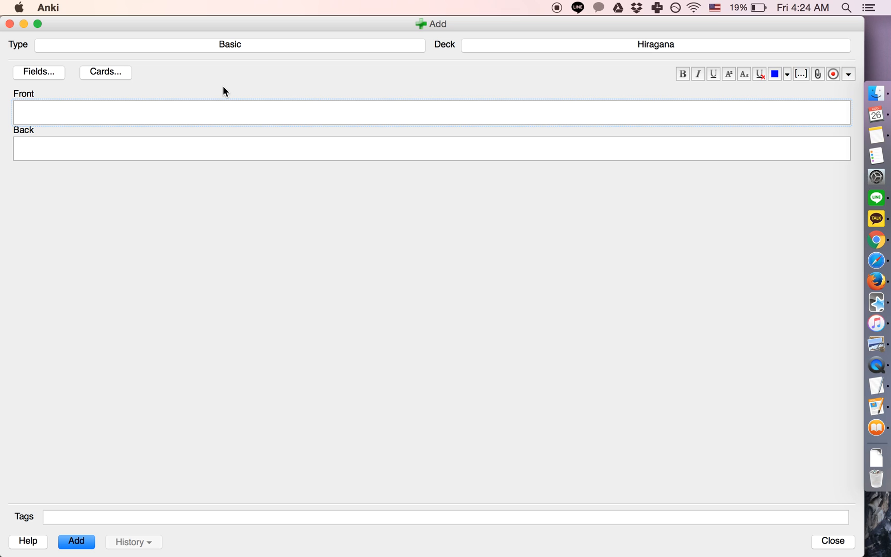
type("か")
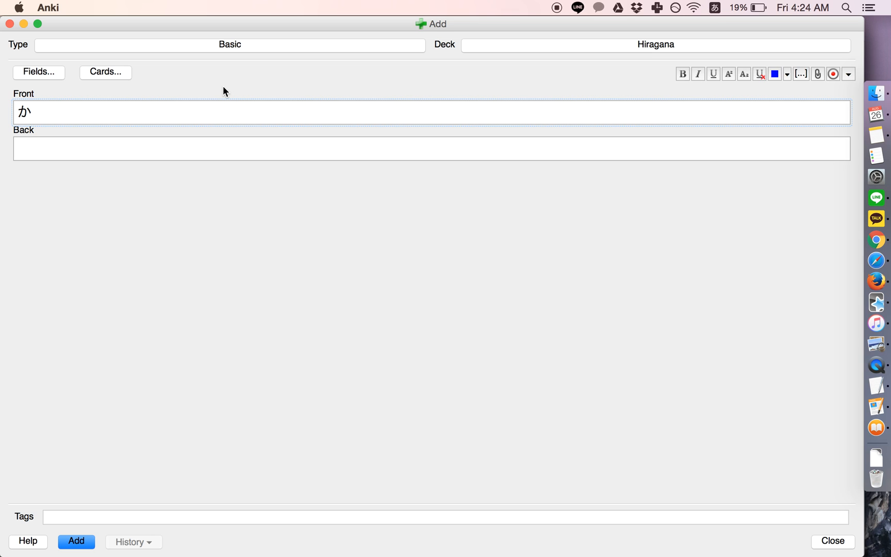
type("ka")
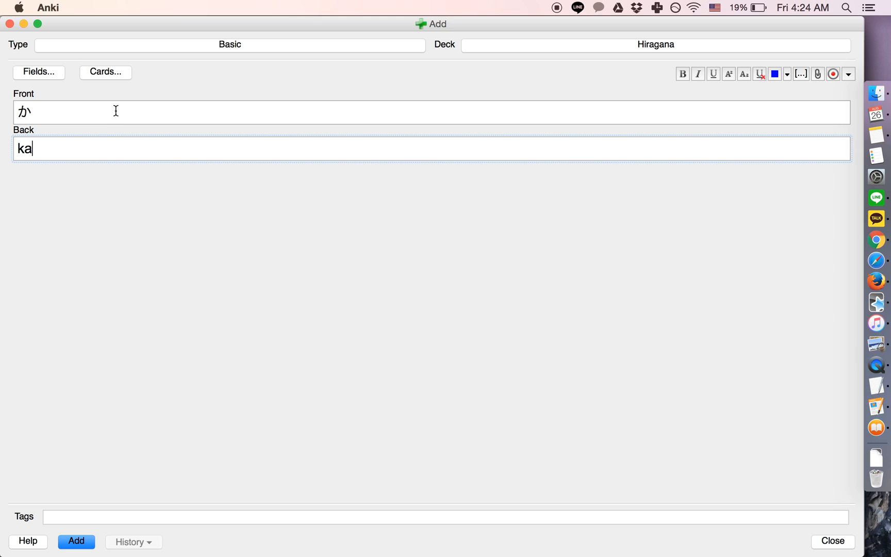
mouse_move(115, 258)
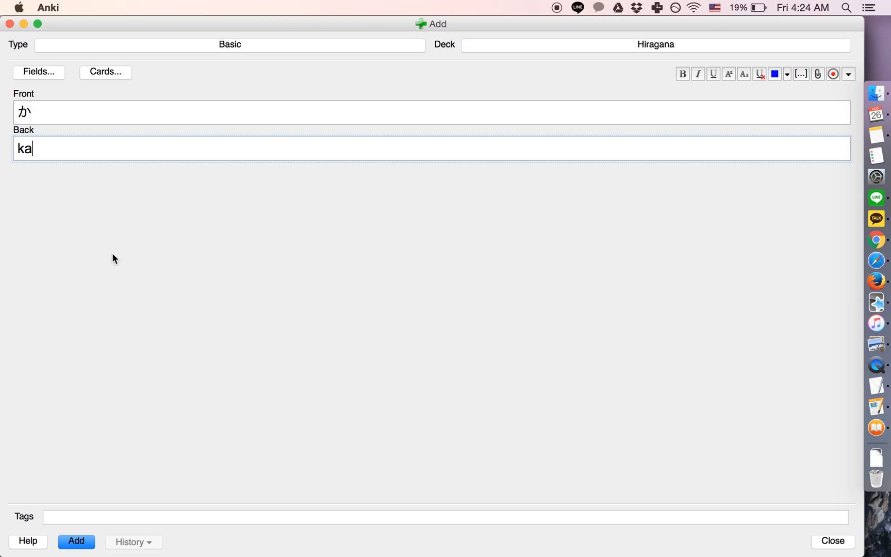
mouse_move(116, 86)
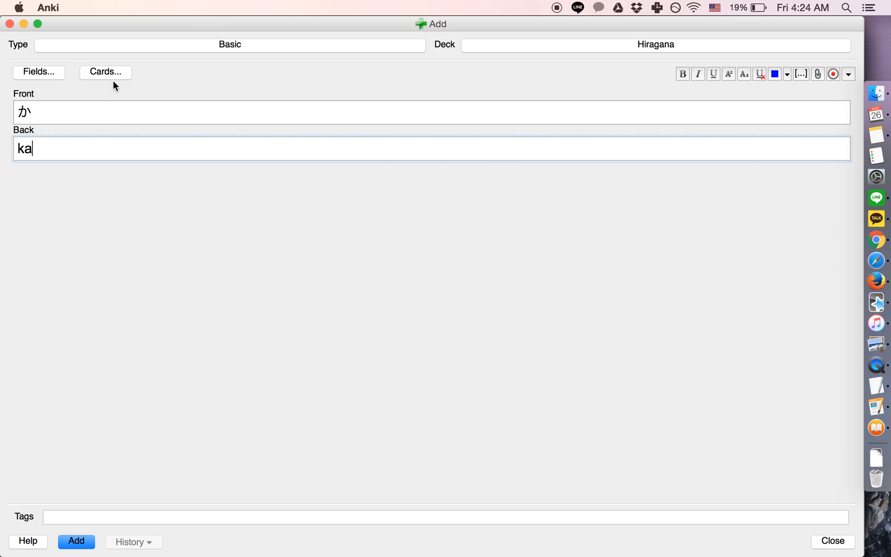
left_click(76, 540)
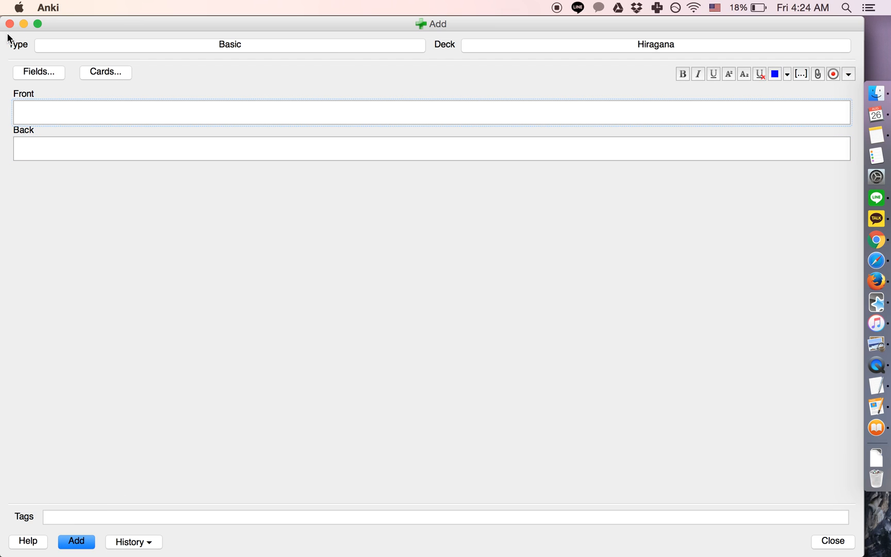
left_click(831, 540)
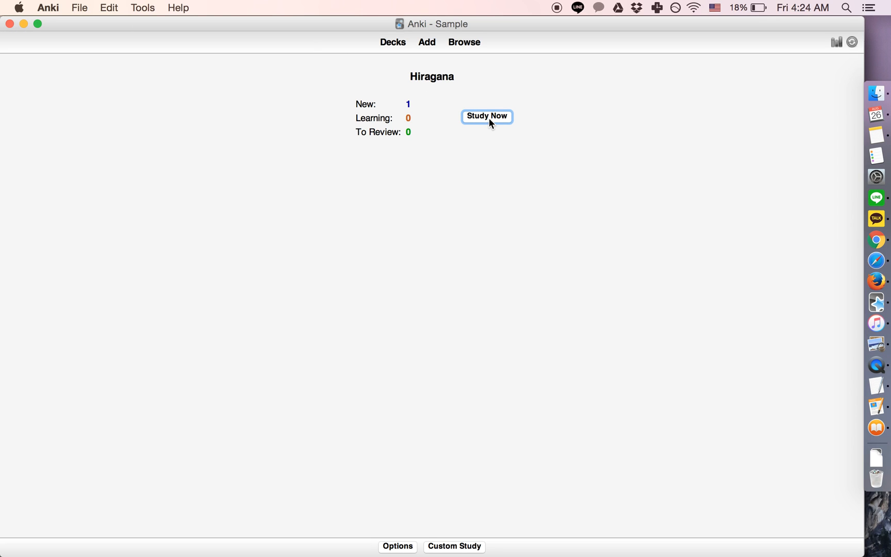
left_click(486, 116)
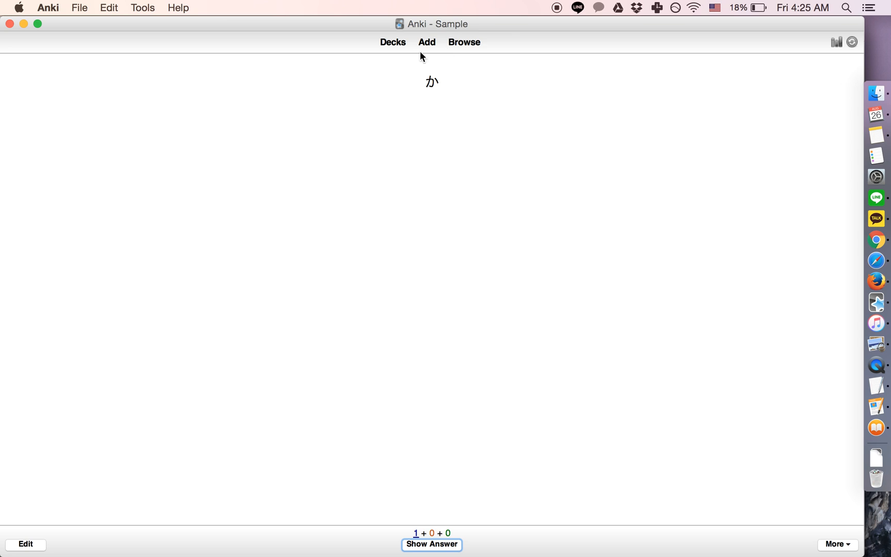
left_click(431, 544)
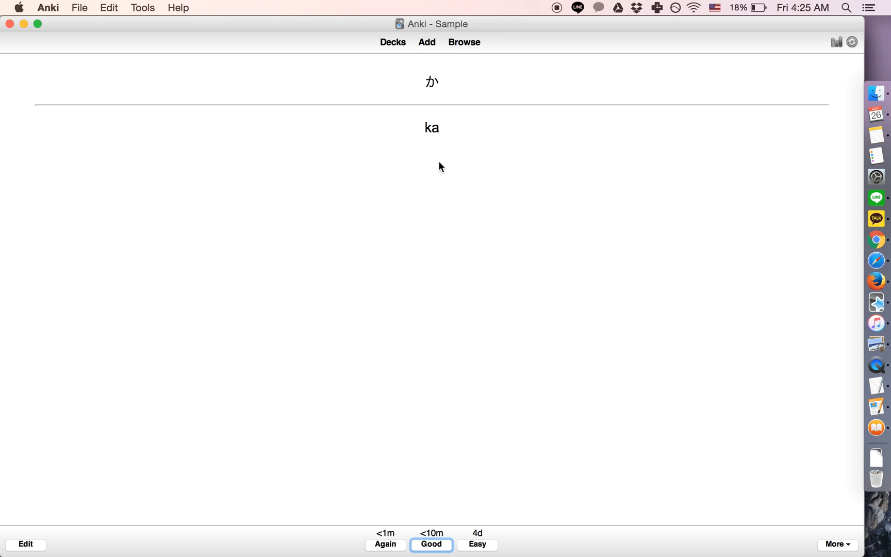
mouse_move(470, 103)
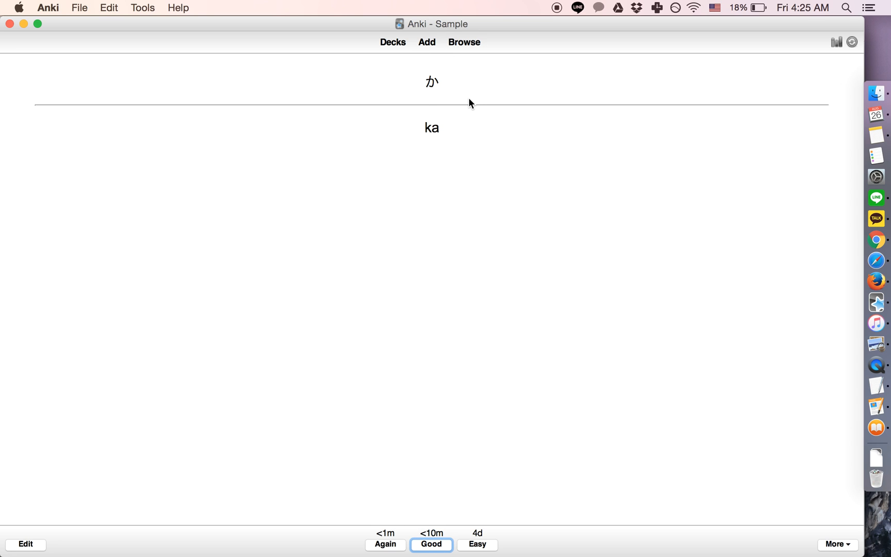
mouse_move(393, 42)
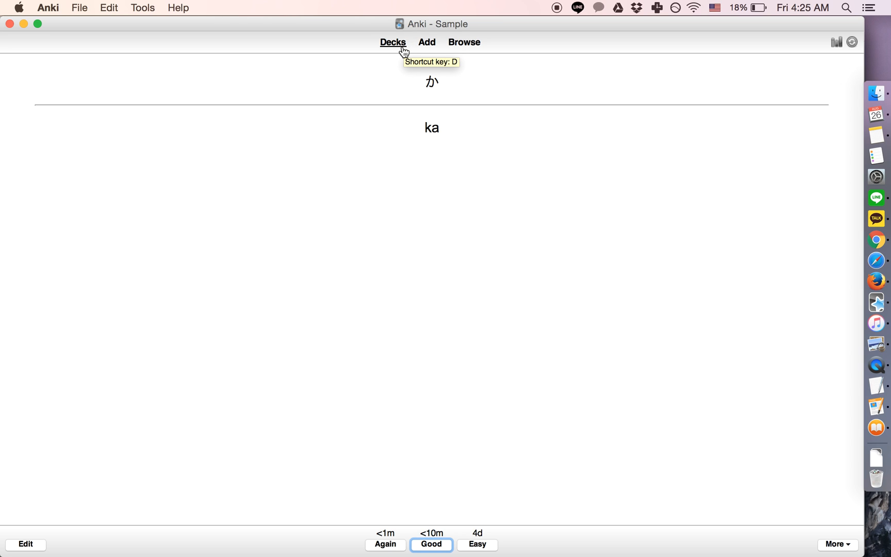
mouse_move(427, 42)
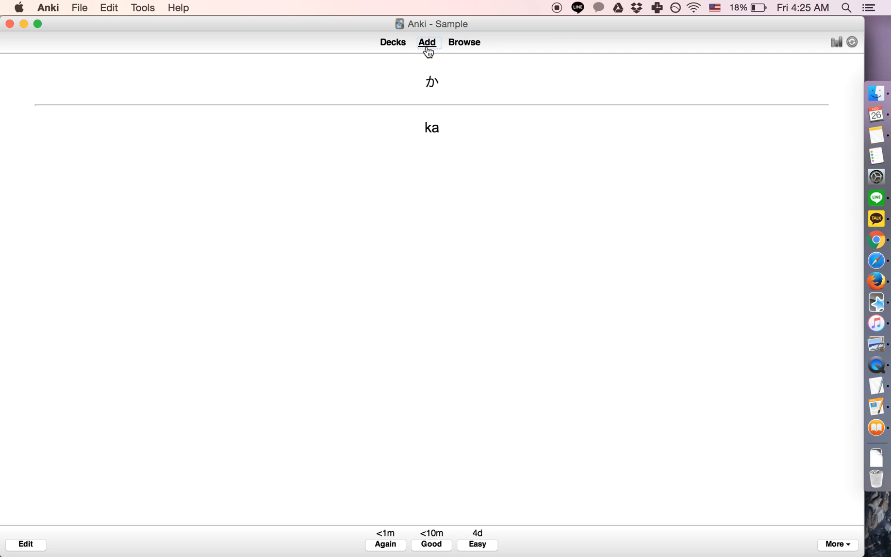
left_click(427, 42)
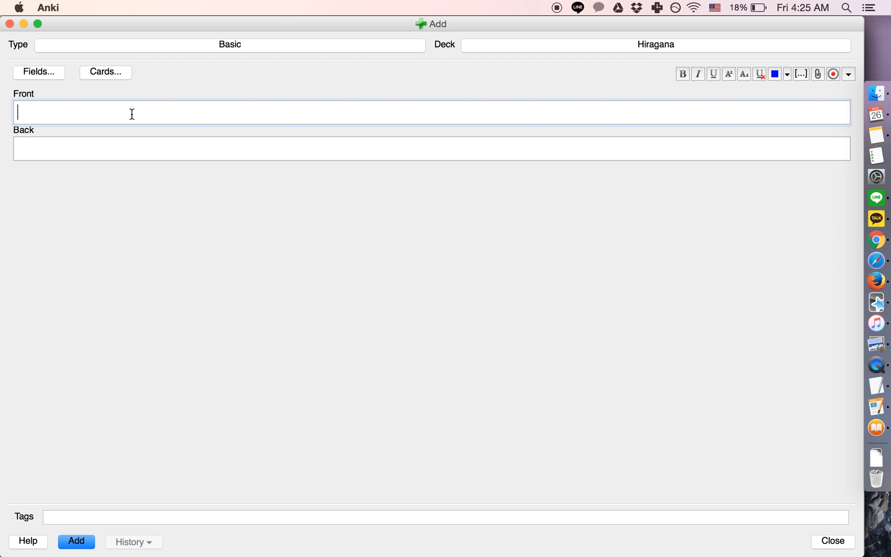
type("What is the population")
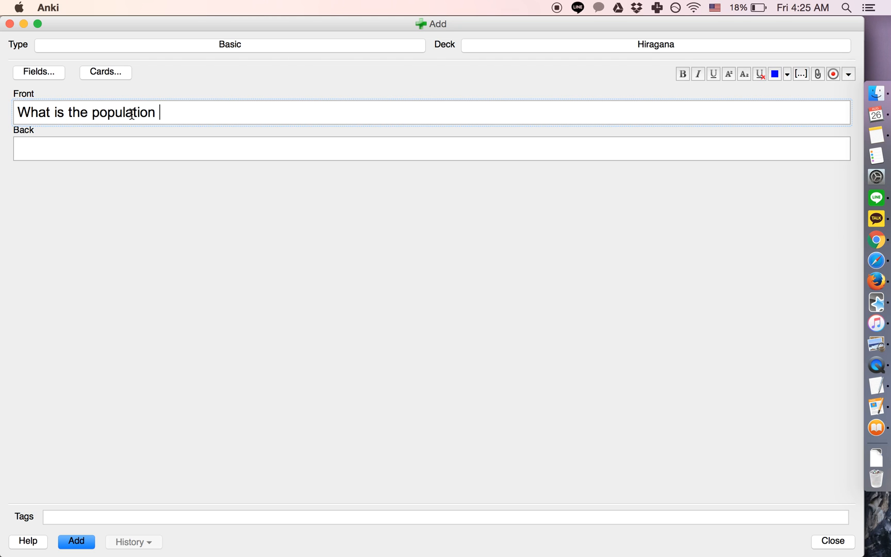
type("of Swedn")
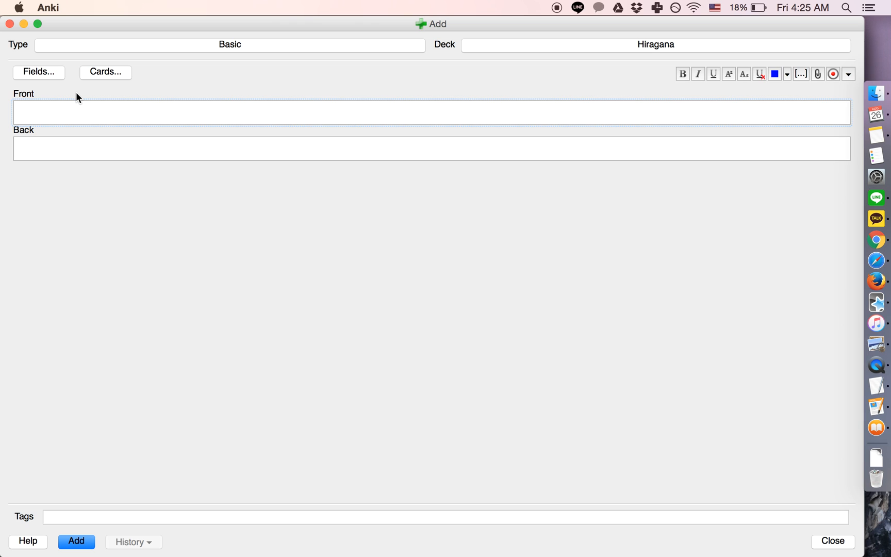
left_click(831, 540)
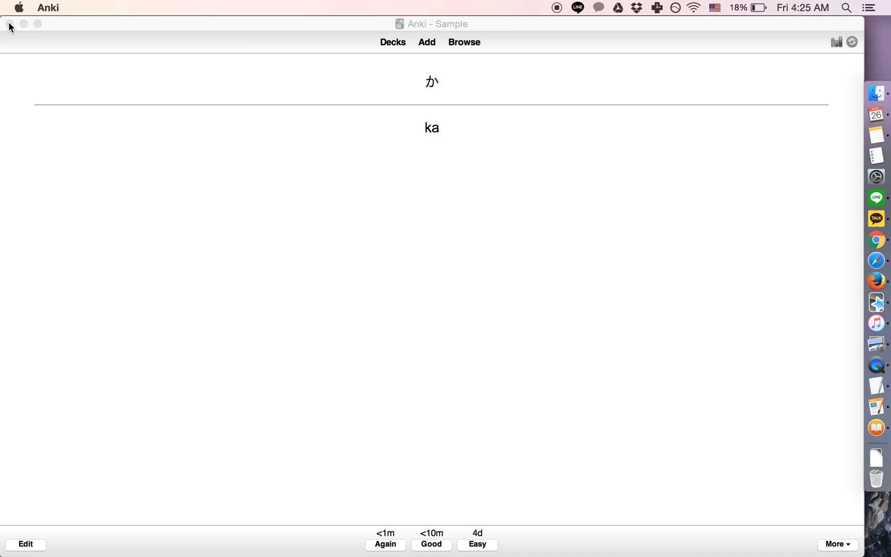
left_click(464, 42)
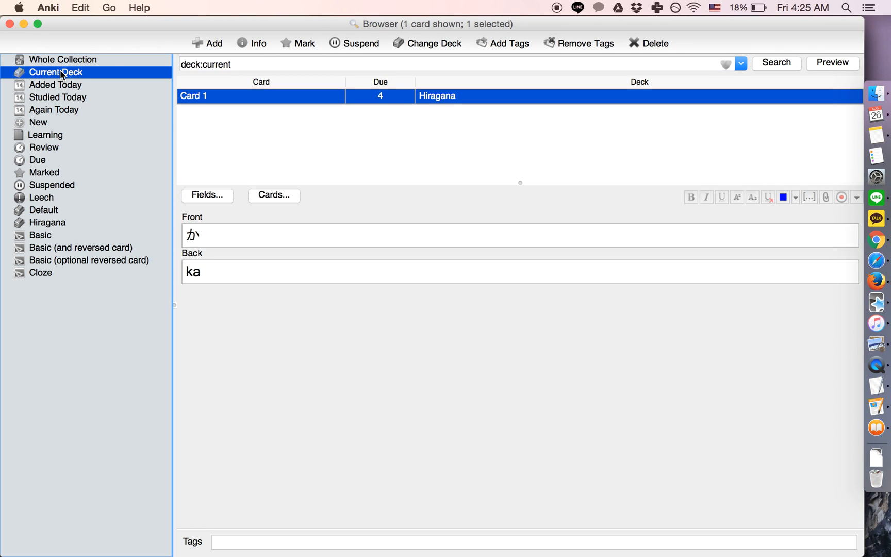
left_click(654, 43)
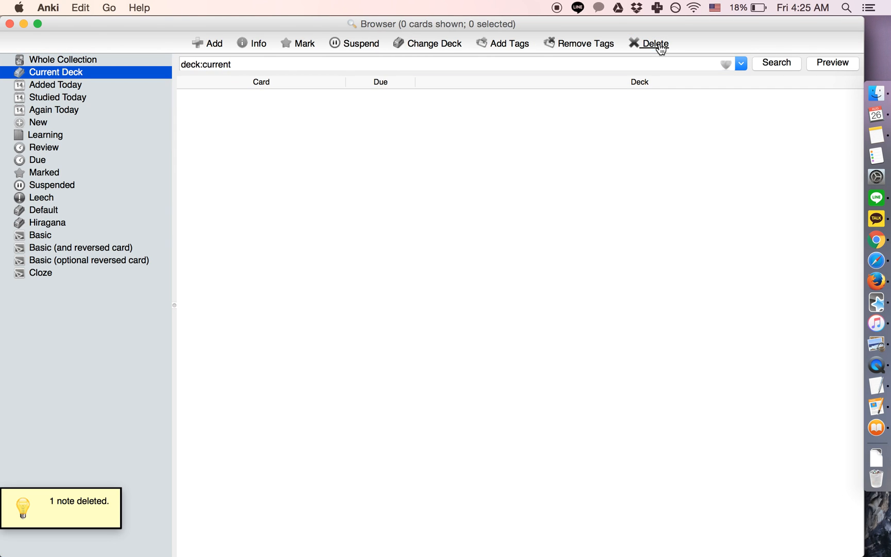
mouse_move(213, 43)
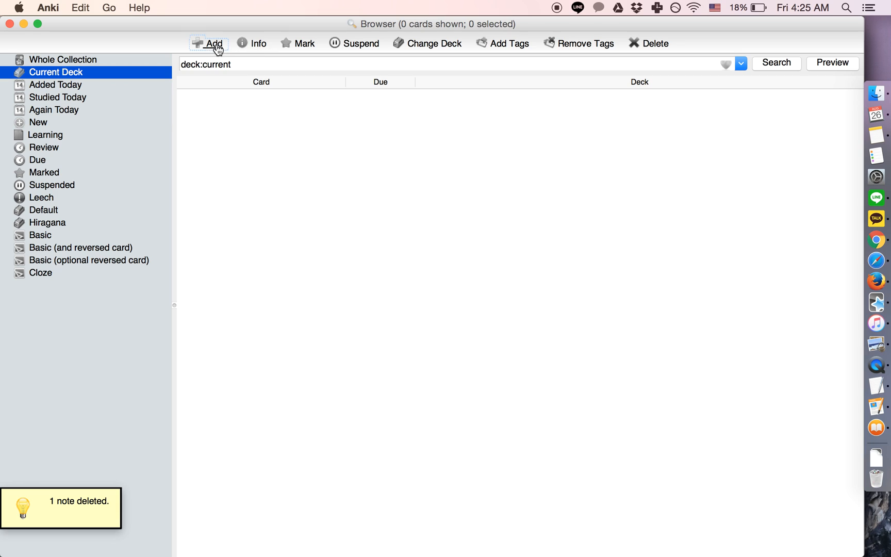
left_click(208, 43)
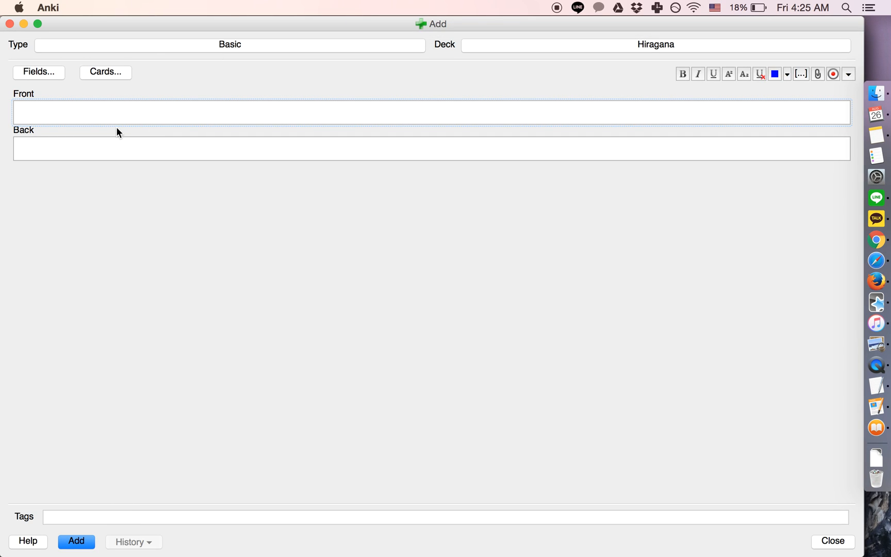
mouse_move(61, 178)
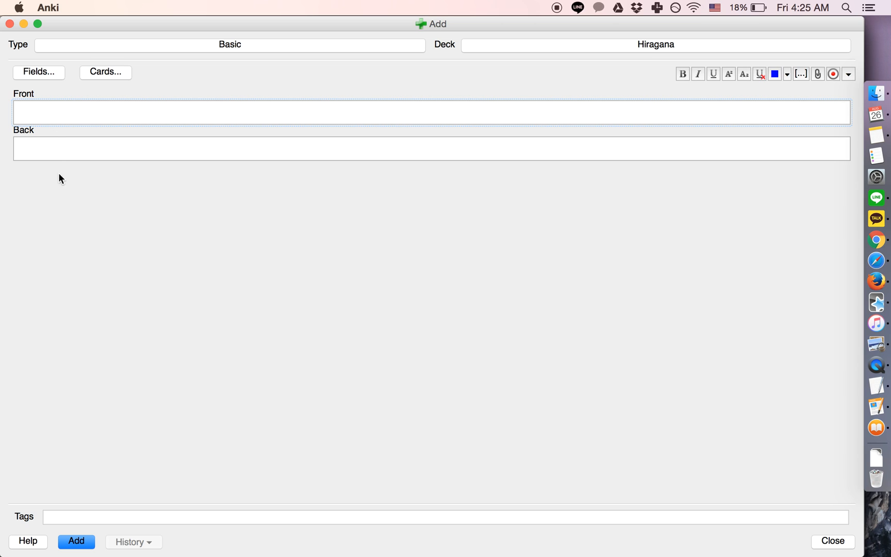
mouse_move(69, 223)
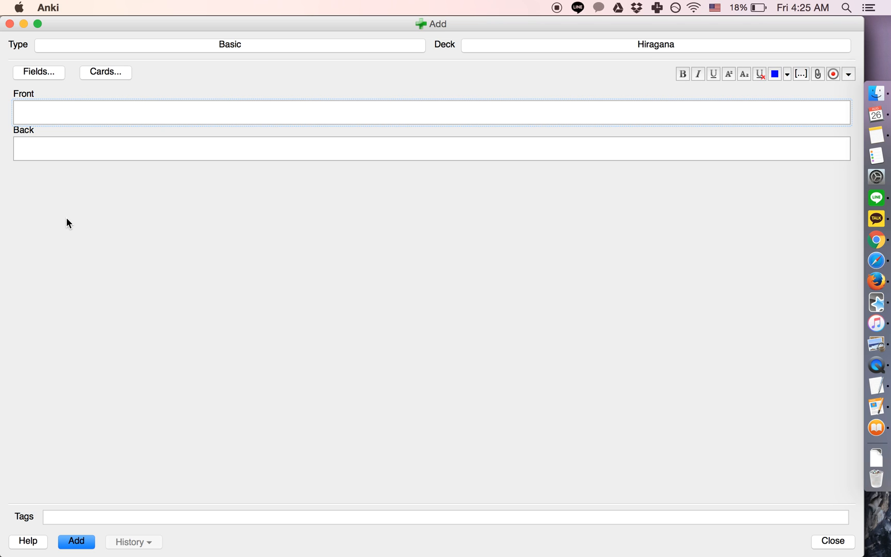
mouse_move(72, 97)
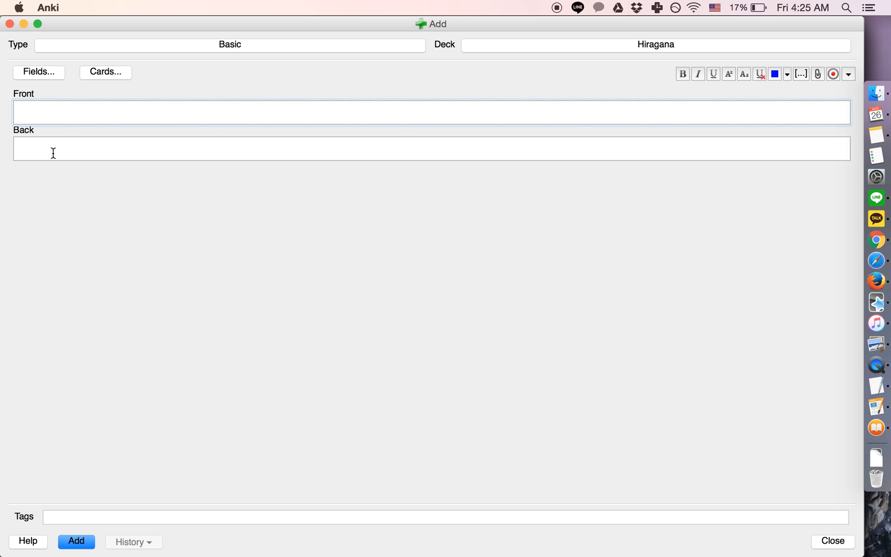
Step: Rename the Front field to Hiragana and the Back field to Audio #1
left_click(39, 73)
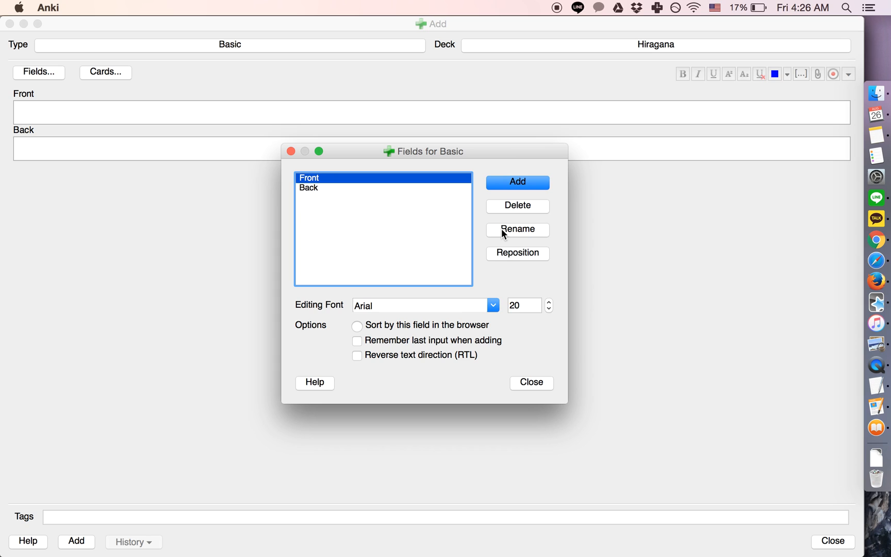
left_click(517, 229)
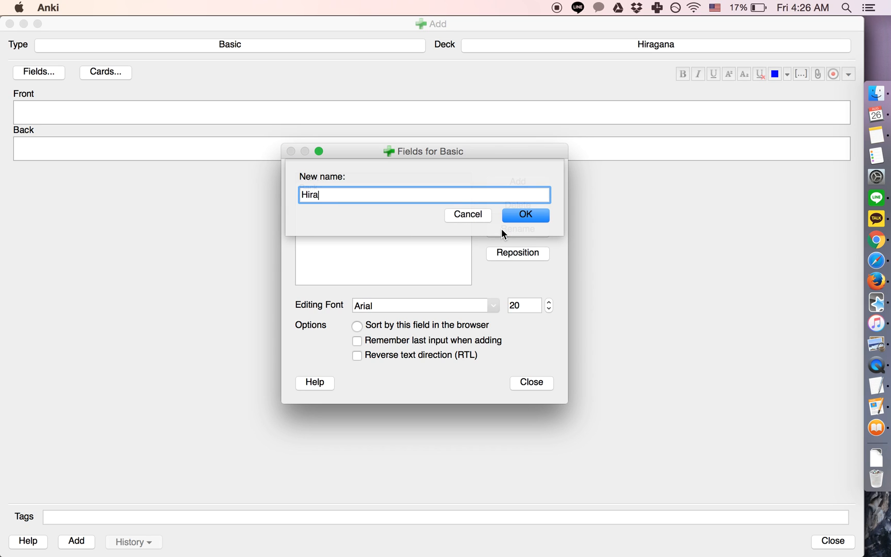
left_click(523, 215)
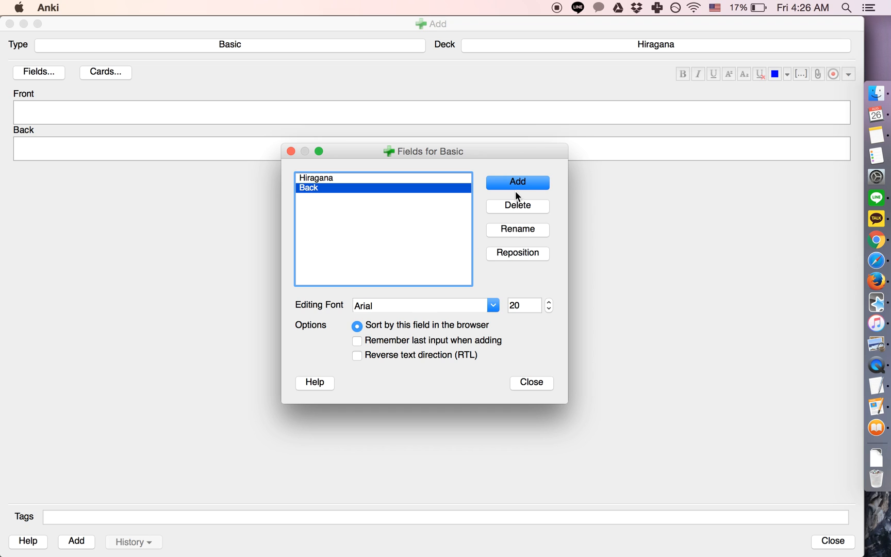
left_click(516, 182)
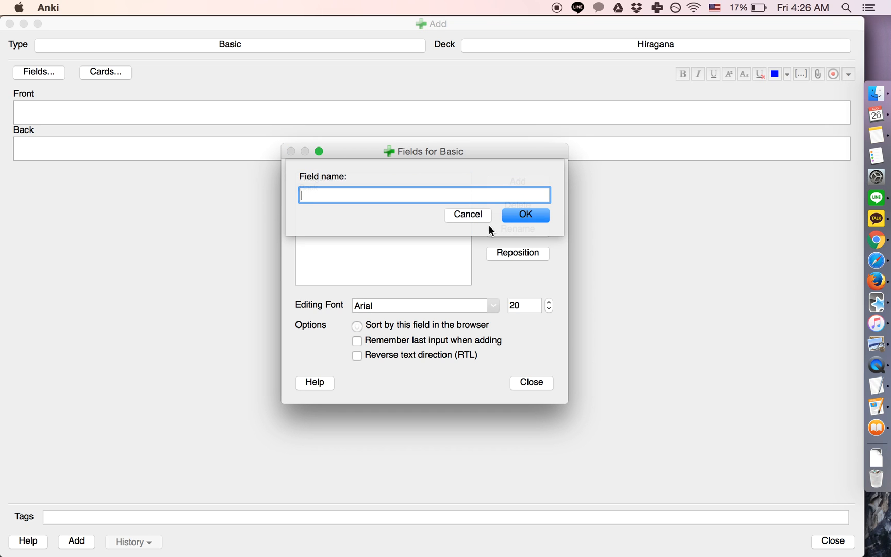
type("Aud")
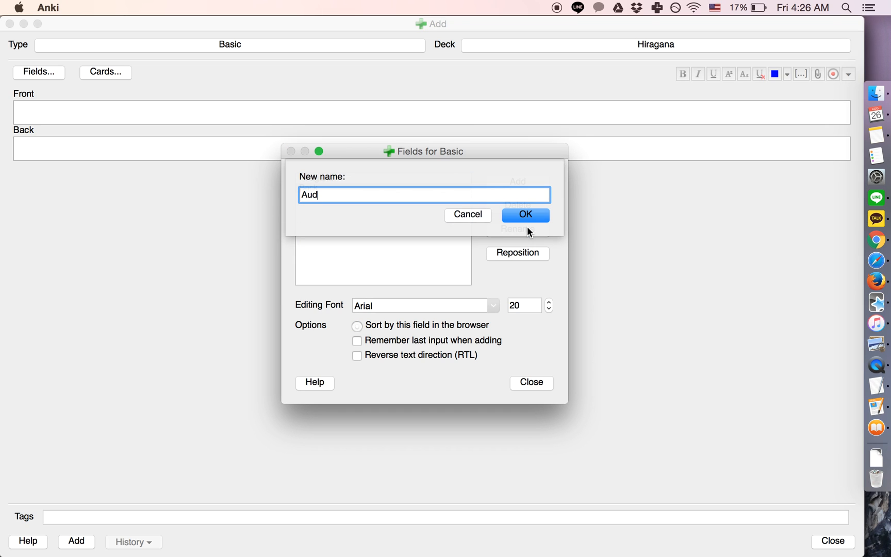
left_click(524, 215)
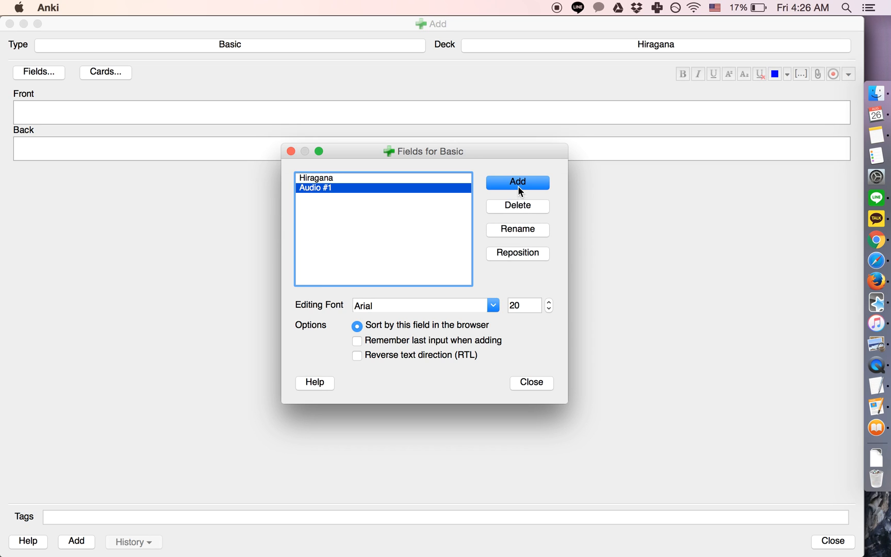
Step: Add the Example Word and Audio #2 fields to the note type
left_click(517, 182)
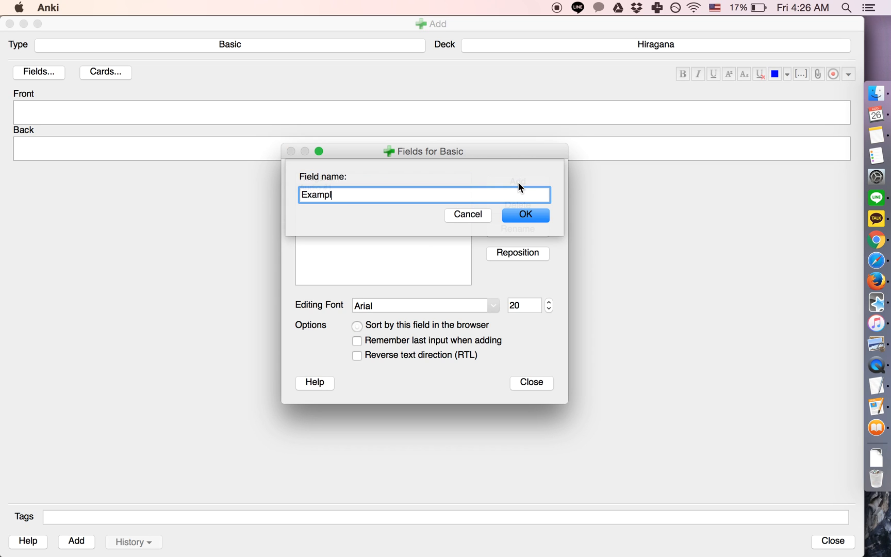
type("A")
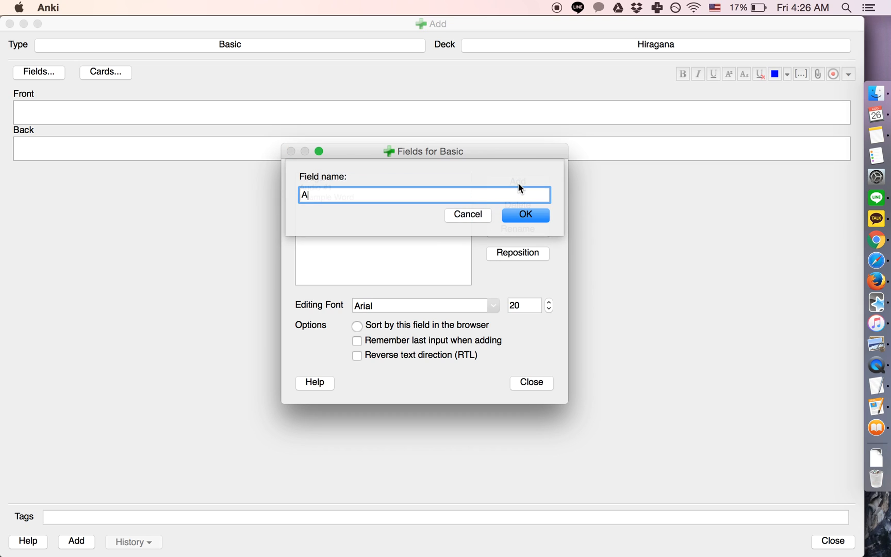
left_click(524, 214)
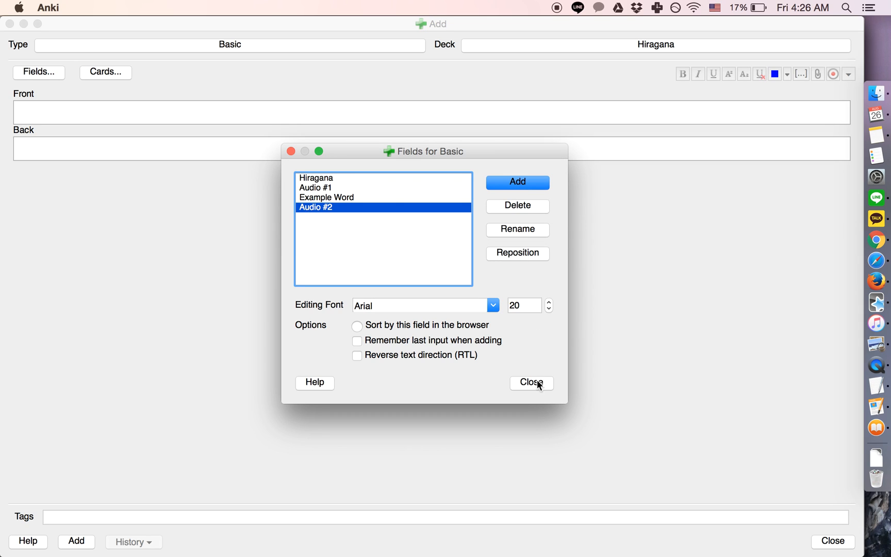
left_click(531, 382)
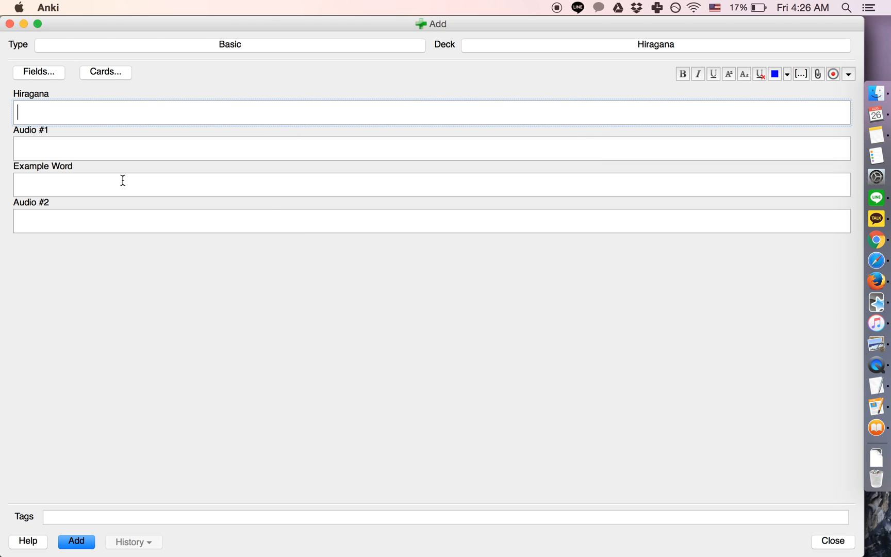
mouse_move(60, 141)
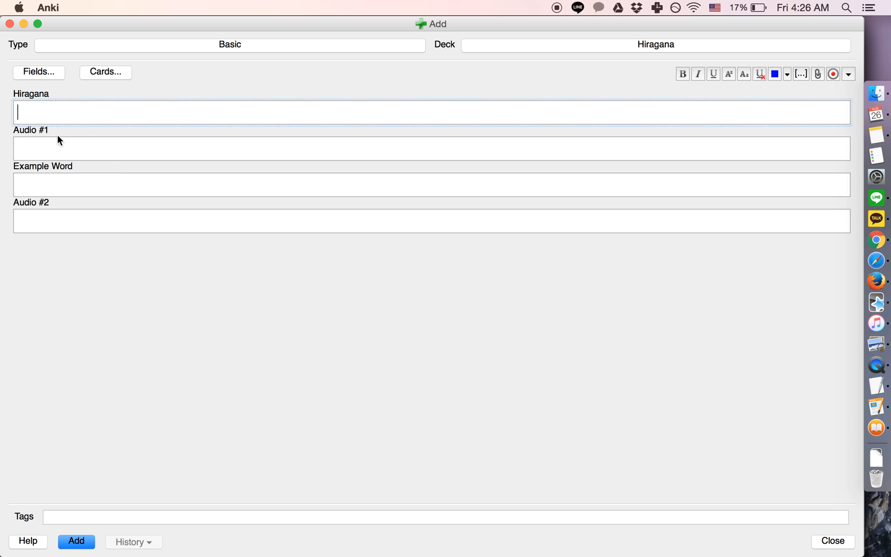
mouse_move(56, 179)
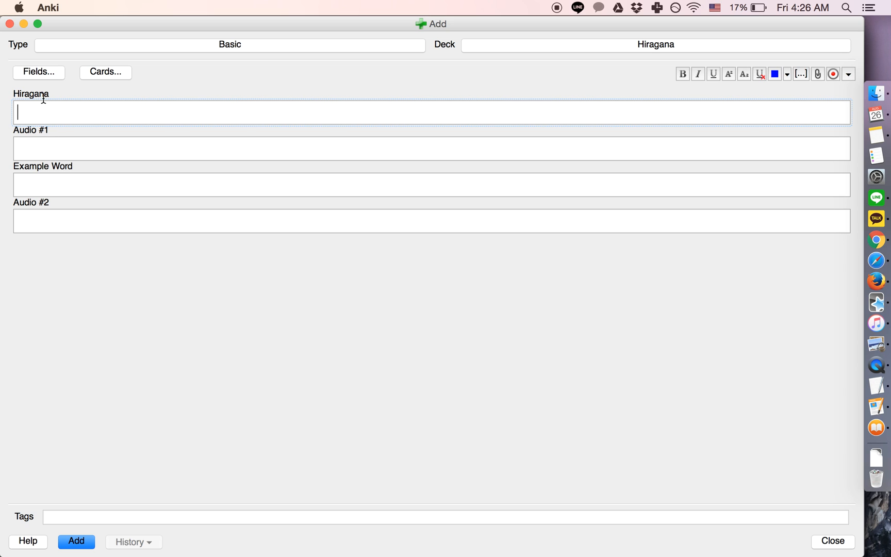
mouse_move(44, 110)
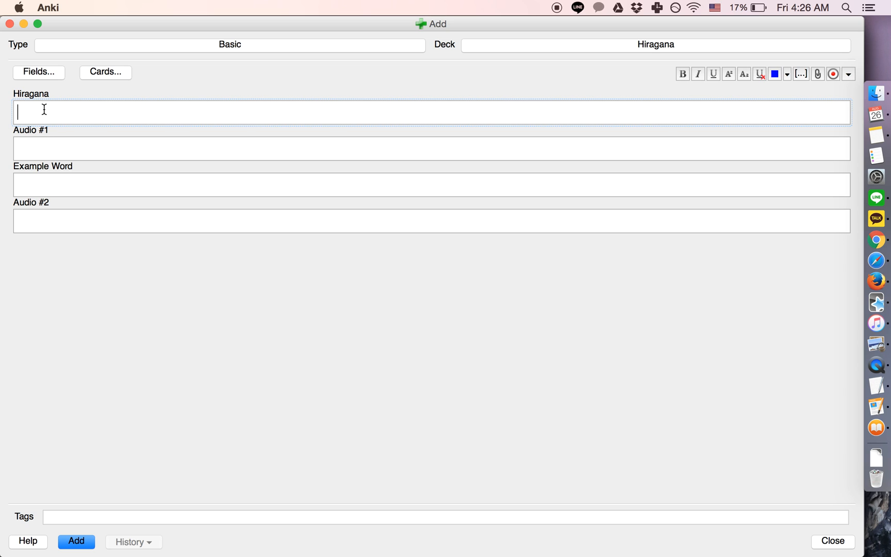
Step: Fill the fields with か, かた, [audio 1] and [audio 2]
type("か")
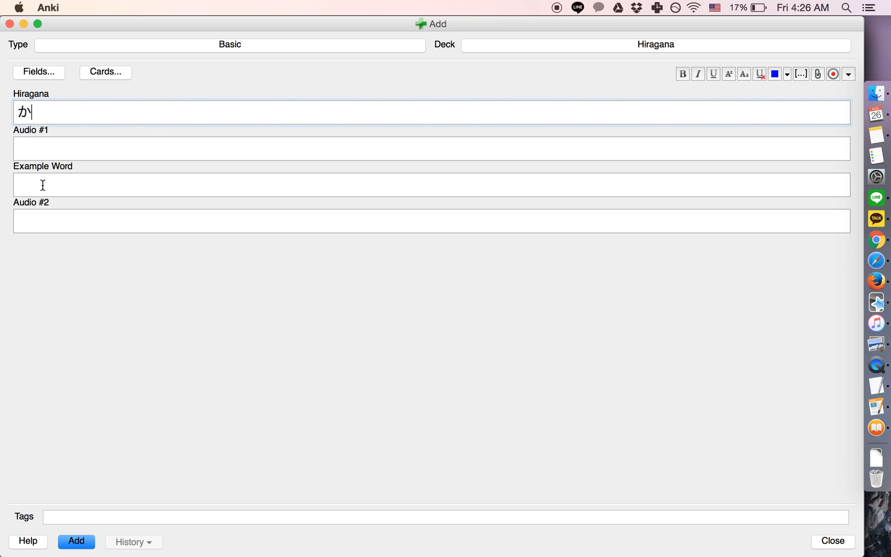
type("かだ")
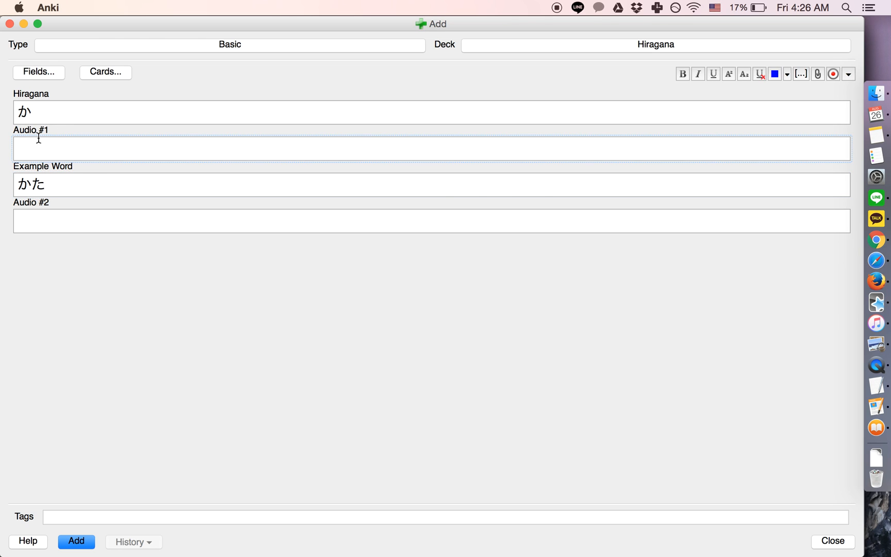
mouse_move(34, 149)
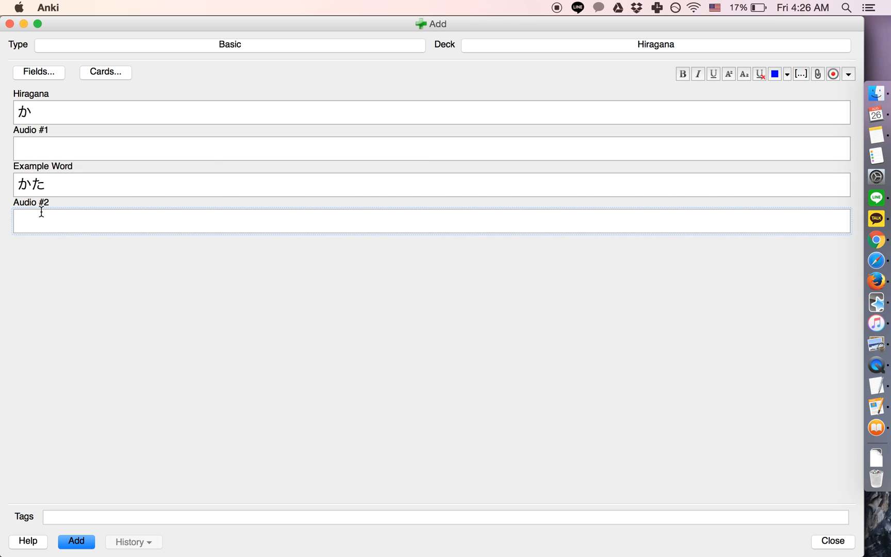
type("[audio 1")
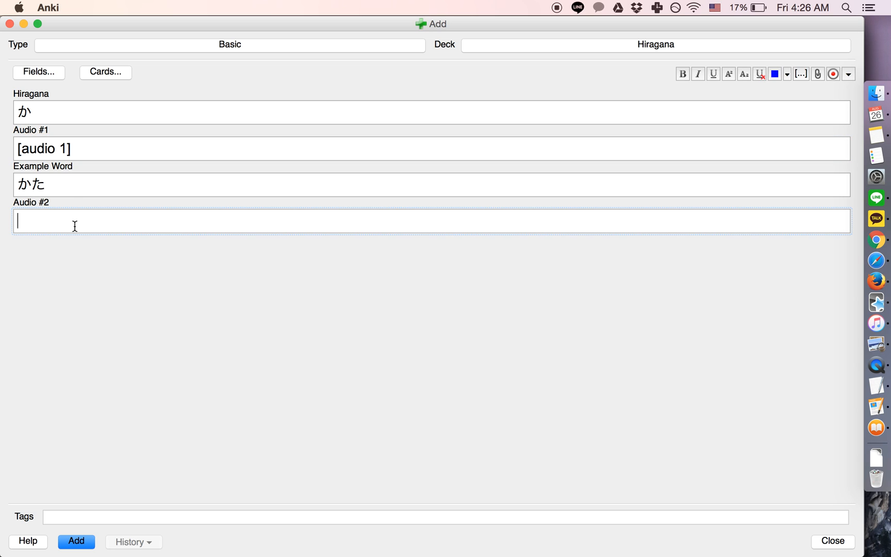
type("[audio 2]")
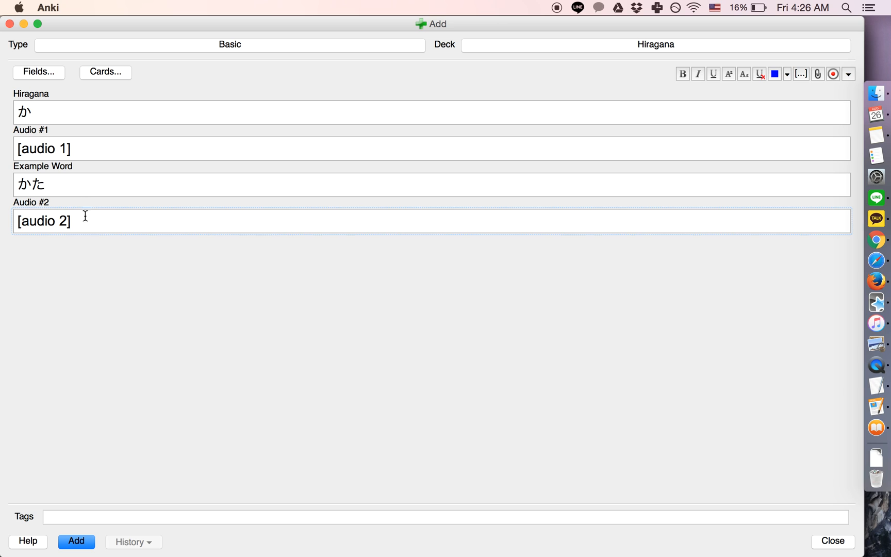
mouse_move(48, 456)
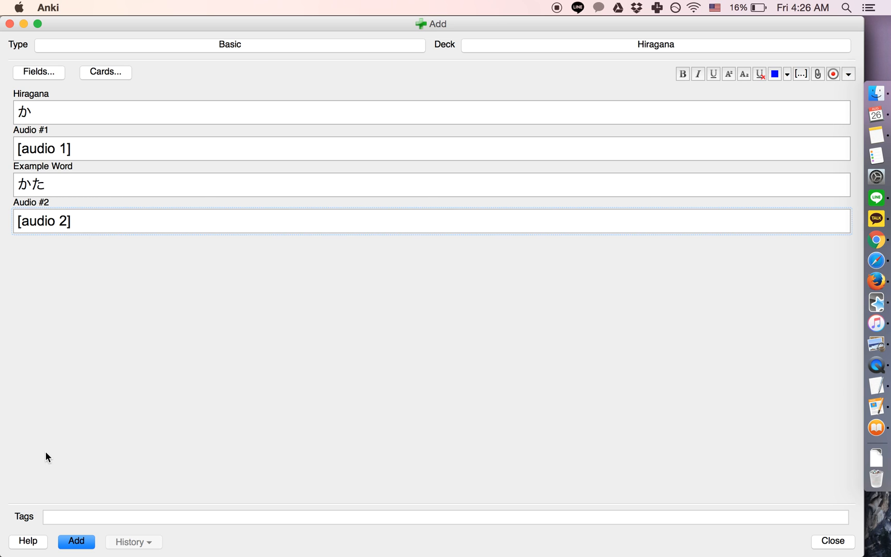
mouse_move(96, 88)
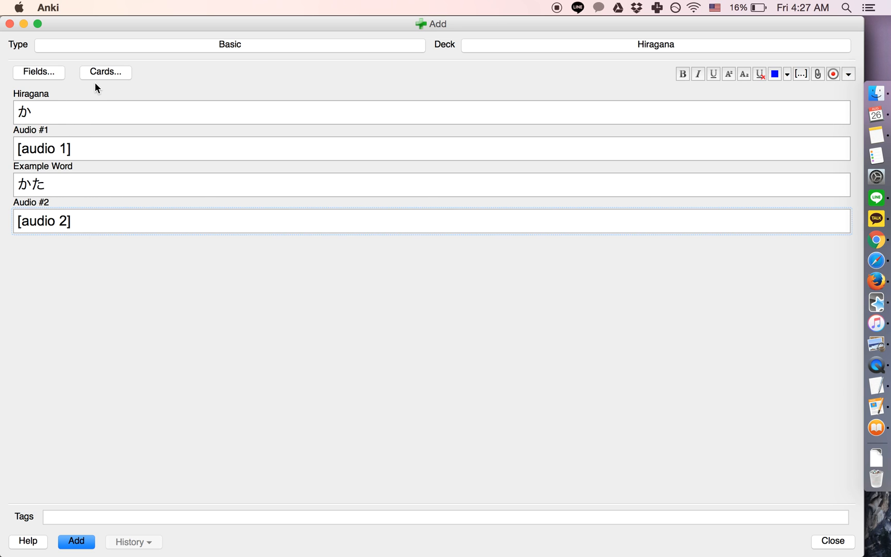
mouse_move(105, 72)
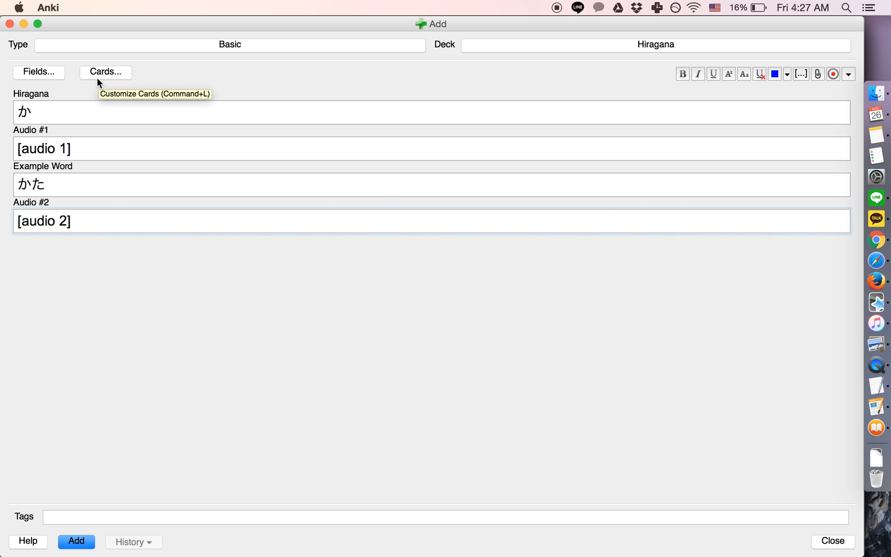
Step: Rename Card 1 in Card Types to 'Recognize the Hiragana Character'
left_click(104, 72)
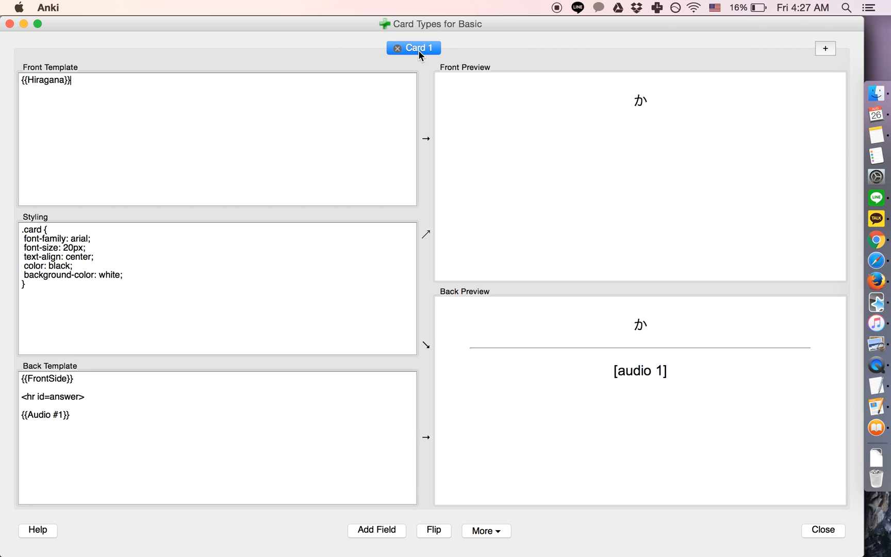
left_click(486, 530)
type("Recognize the Hiragana Chara")
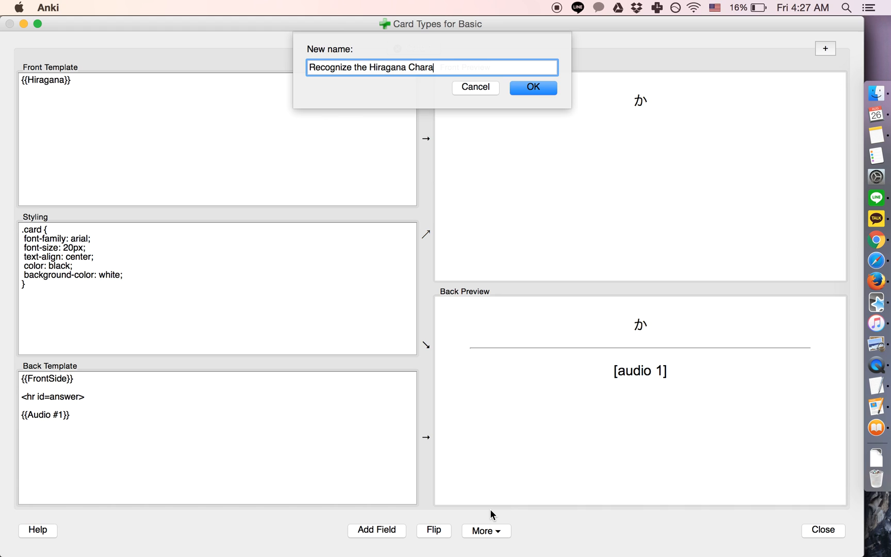
left_click(533, 88)
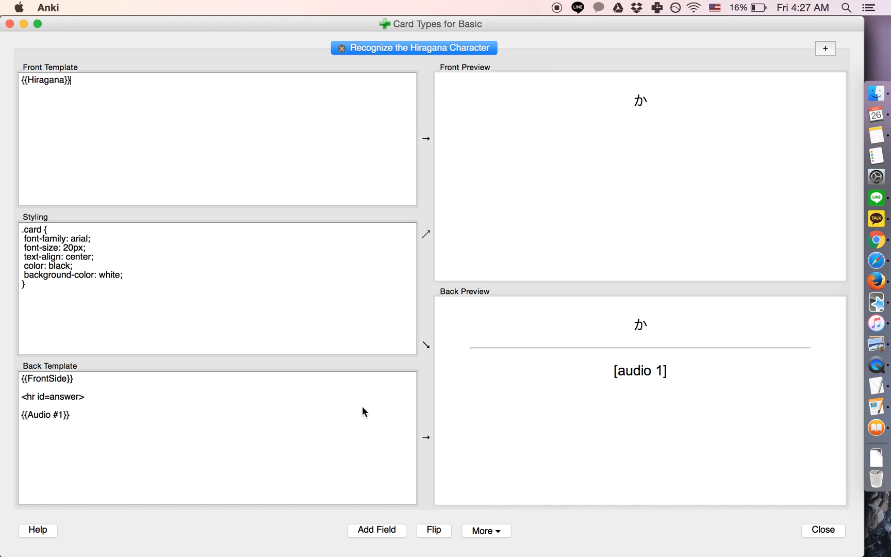
mouse_move(659, 98)
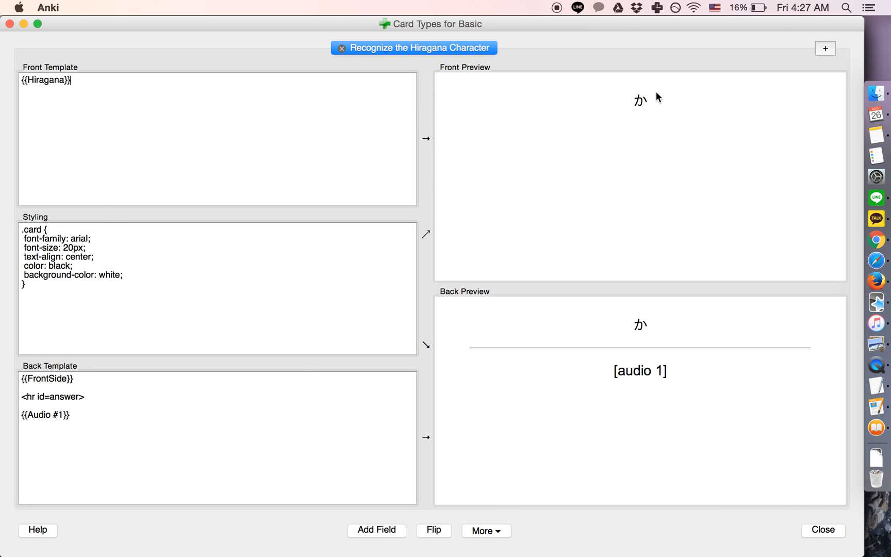
mouse_move(650, 124)
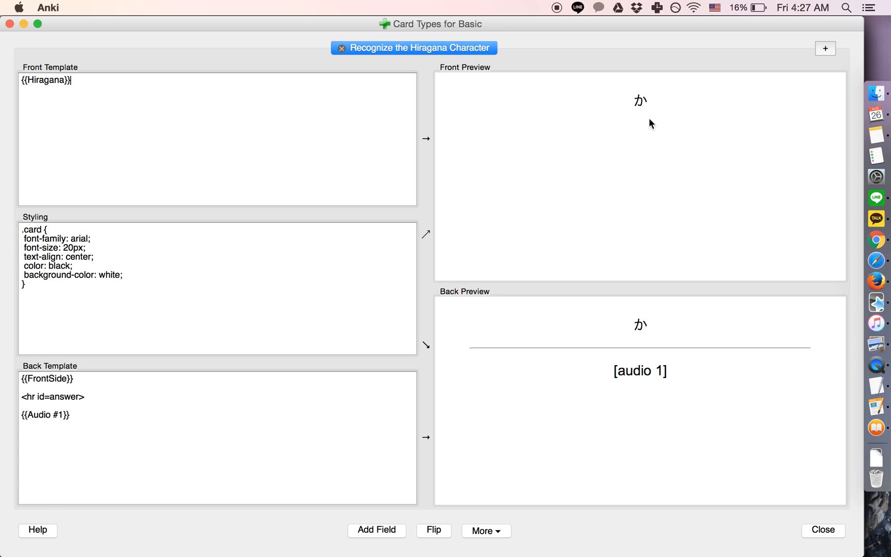
mouse_move(674, 361)
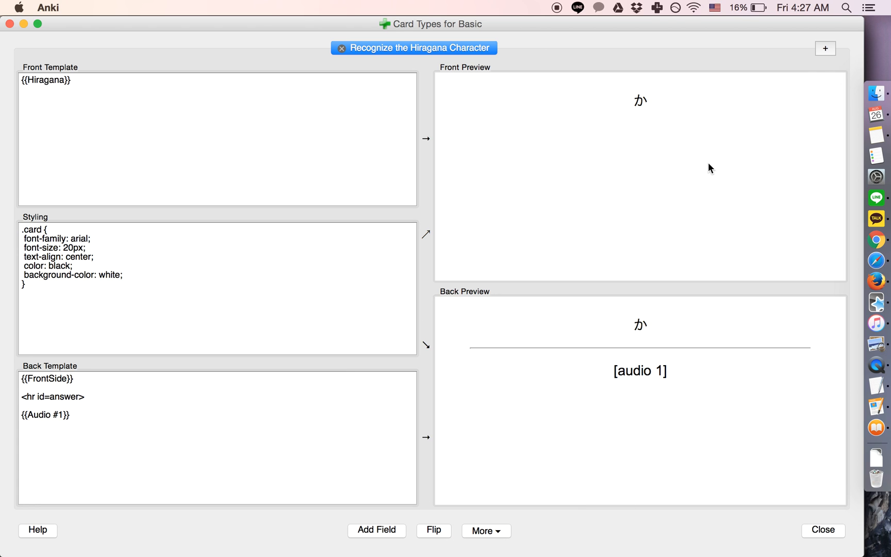
Step: Add card type 'Produce the Hiragana Character' with {{Audio #1}} front and {{Hiragana}} back
left_click(824, 48)
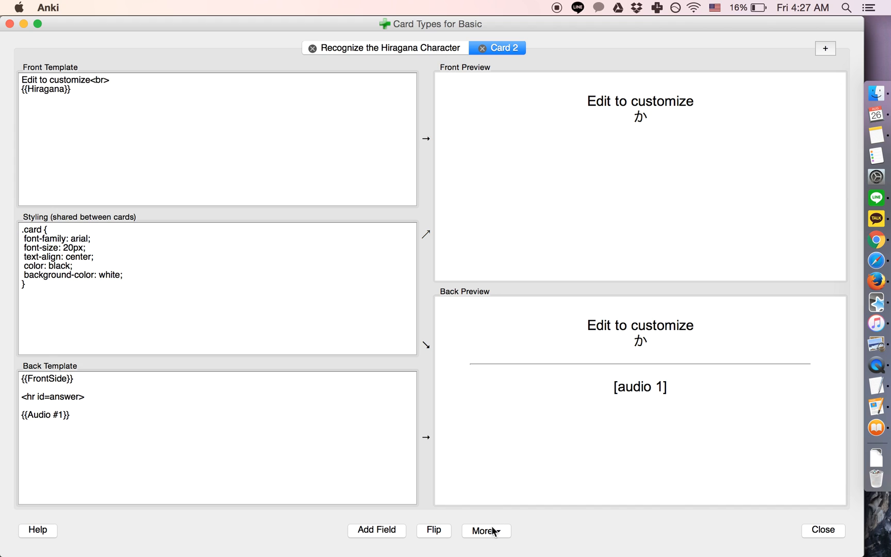
type("P")
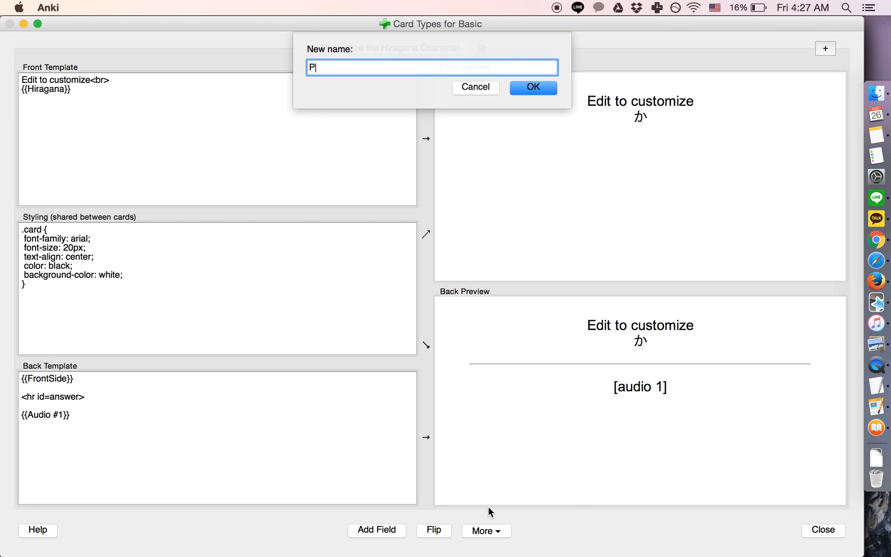
type("roduce the Hiragana Charact")
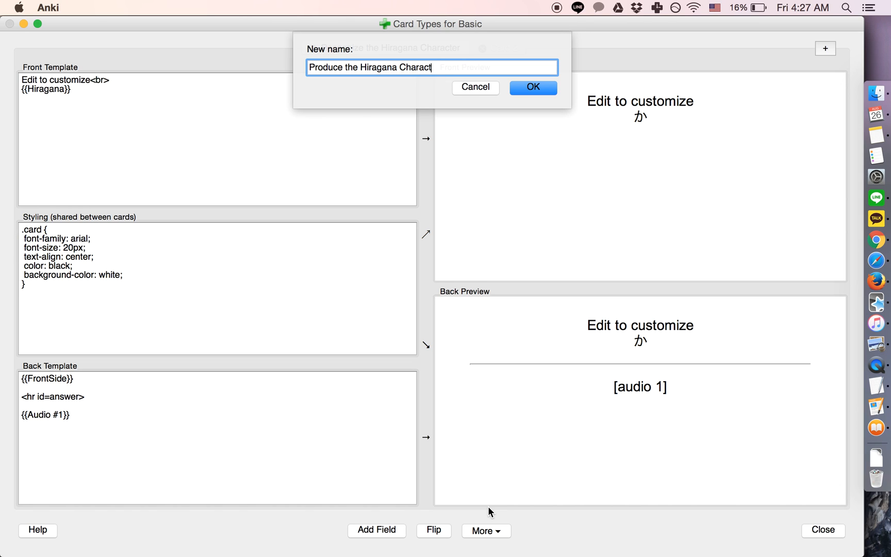
left_click(532, 87)
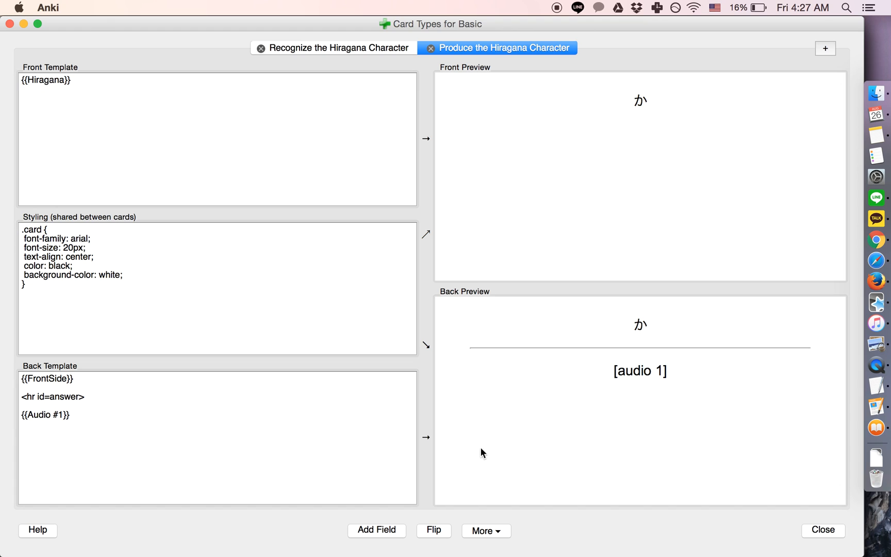
left_click(433, 530)
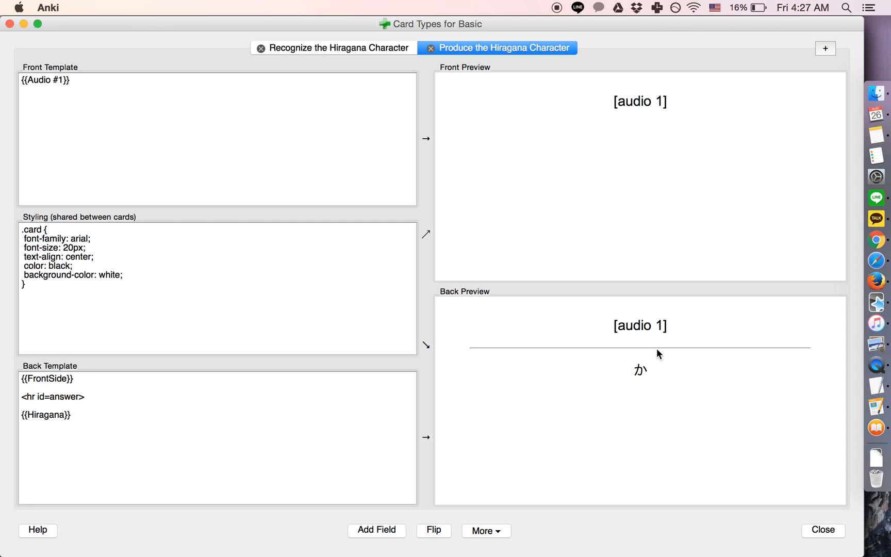
left_click(824, 48)
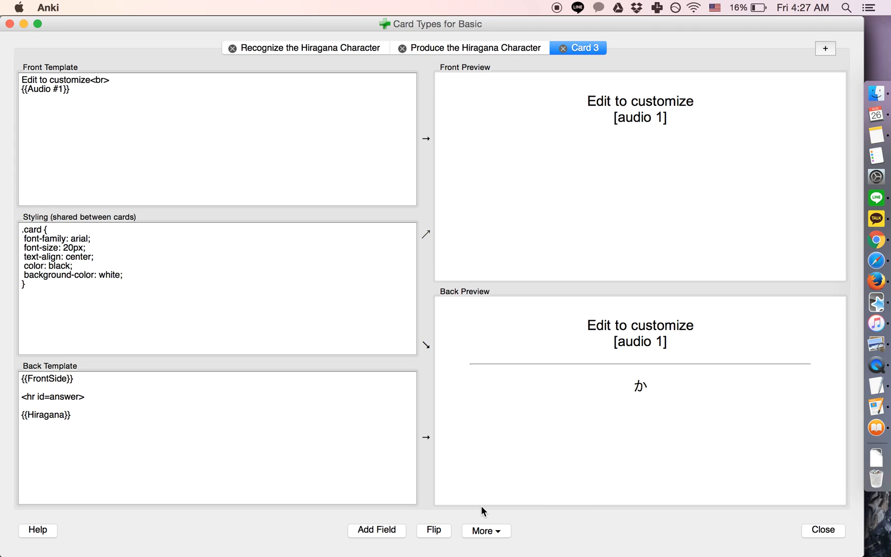
Step: Name the third card type 'Write the Example Word' and save the か note
type("Write the Gi")
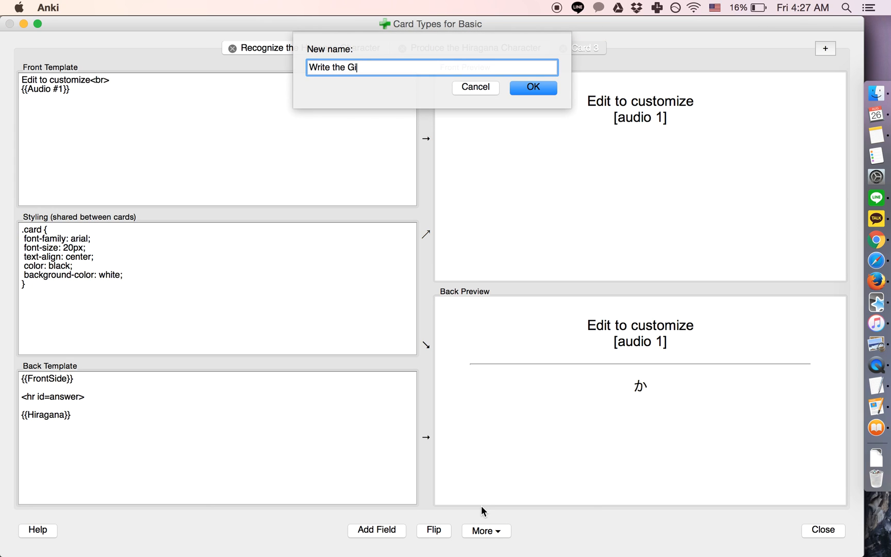
left_click(474, 87)
type("2")
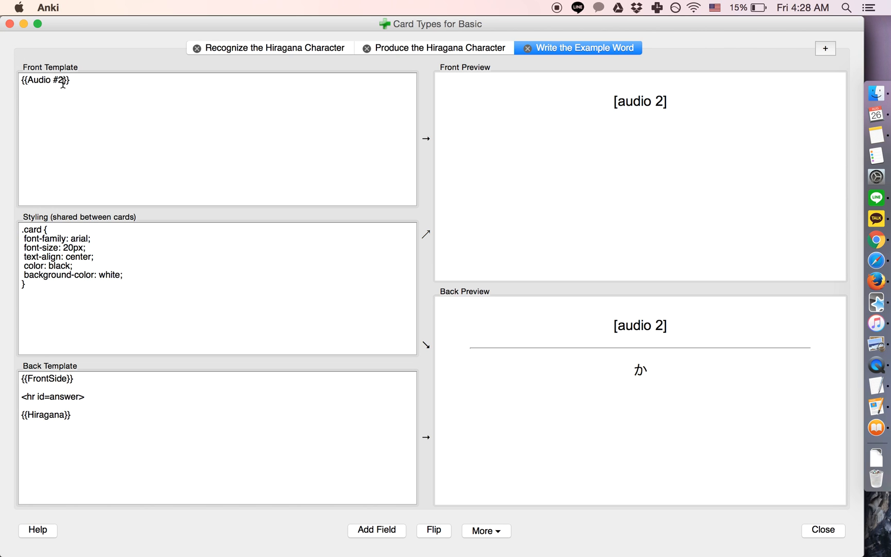
mouse_move(44, 416)
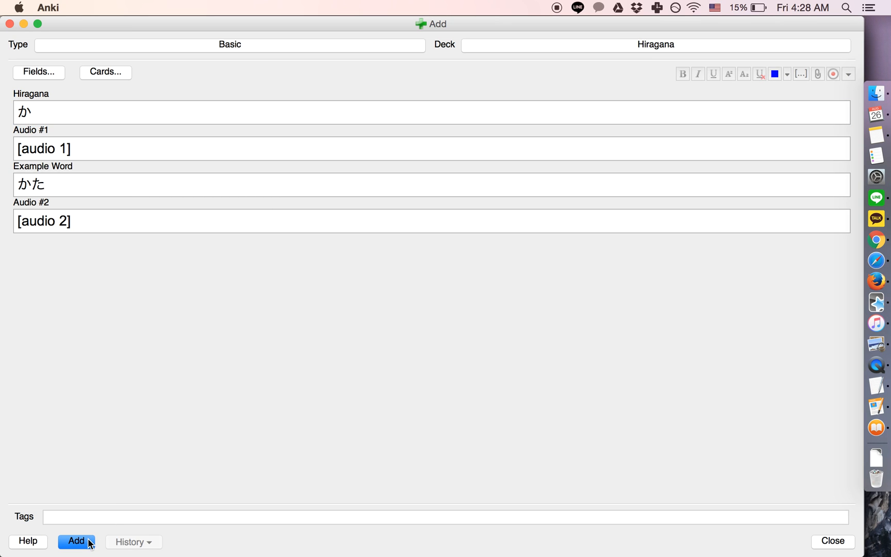
left_click(76, 541)
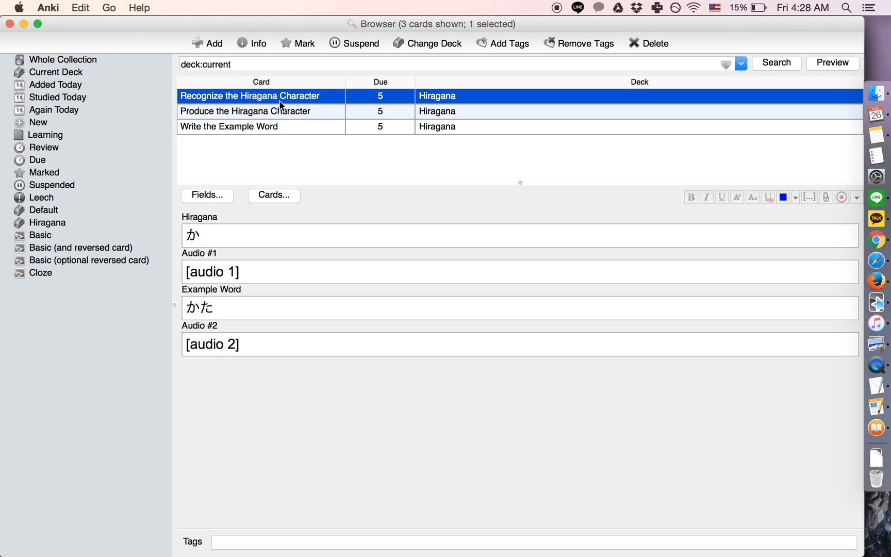
mouse_move(385, 113)
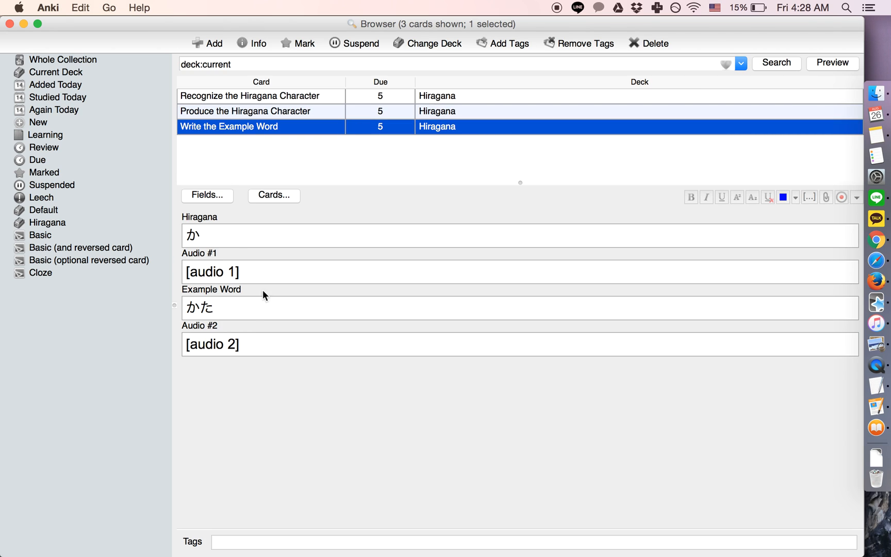
mouse_move(270, 164)
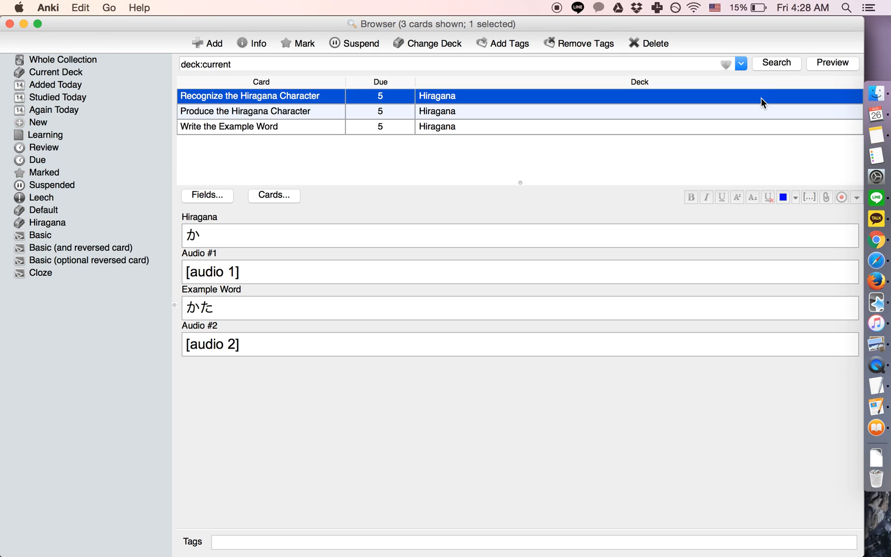
Step: Preview the note's first card from the Browser
left_click(832, 63)
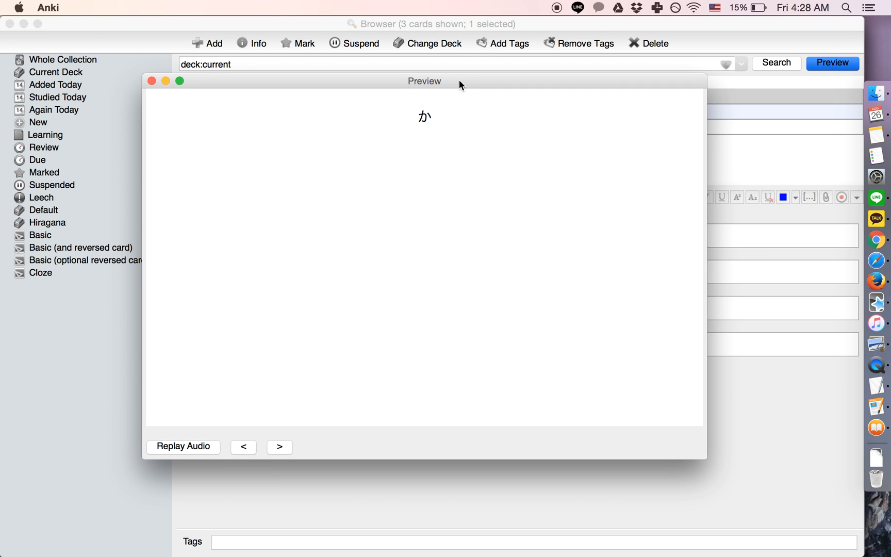
Step: Maximise the preview and step from the first card's answer to the second card
left_click(180, 80)
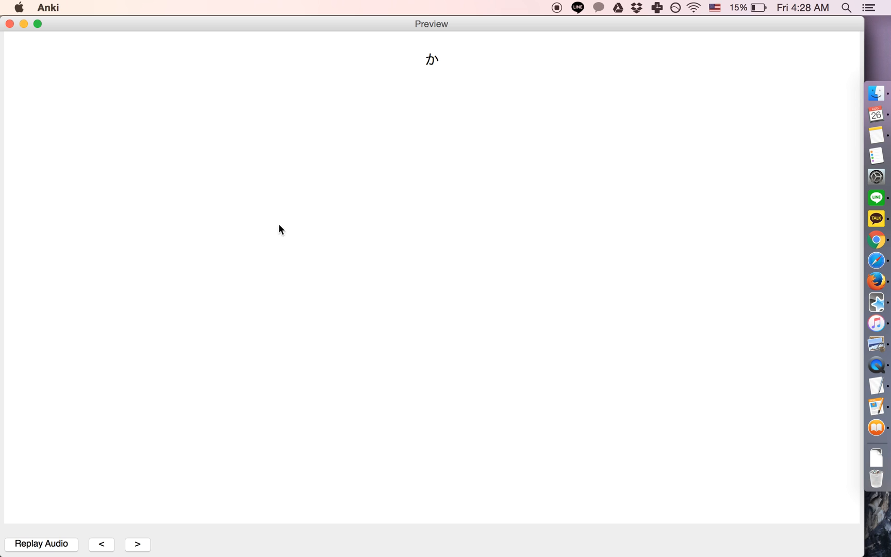
left_click(136, 543)
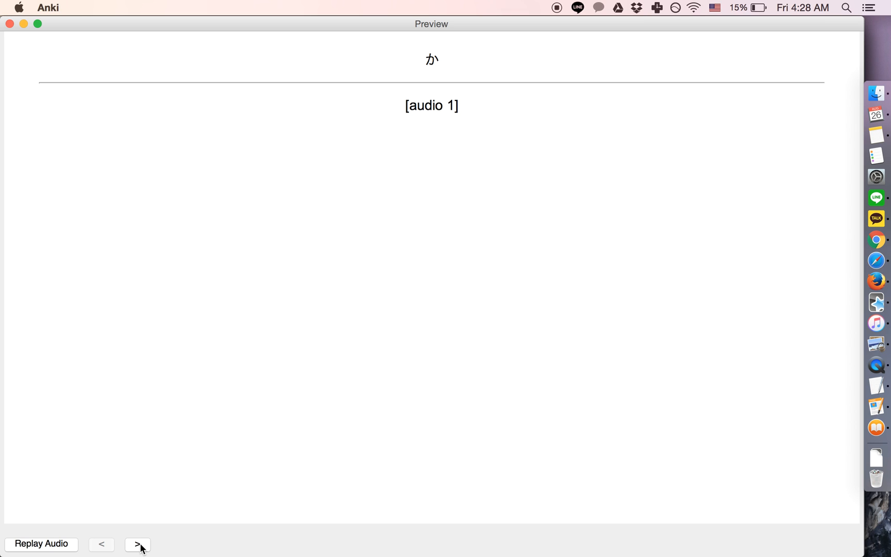
left_click(137, 544)
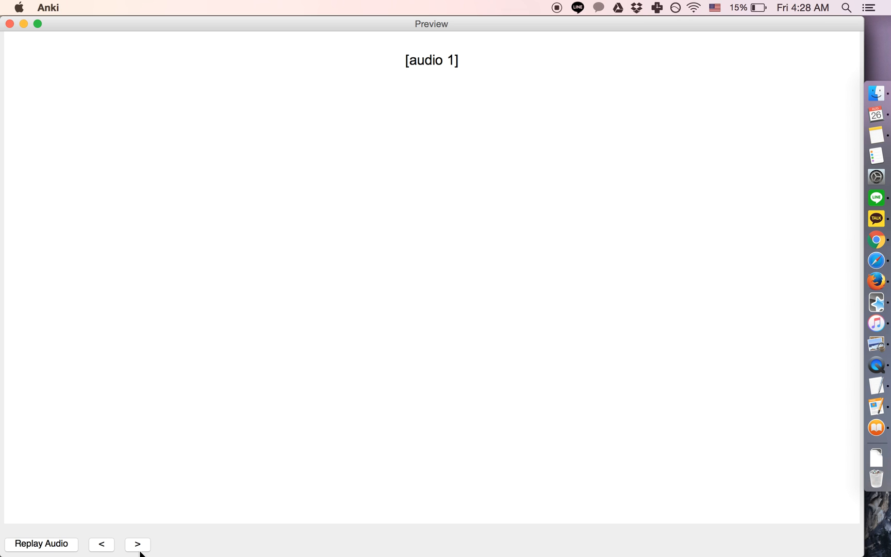
left_click(137, 544)
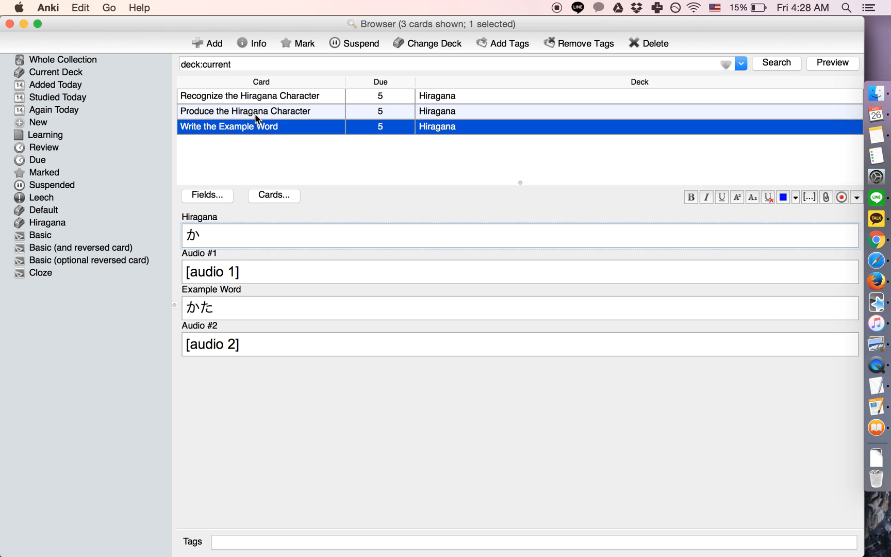
mouse_move(269, 98)
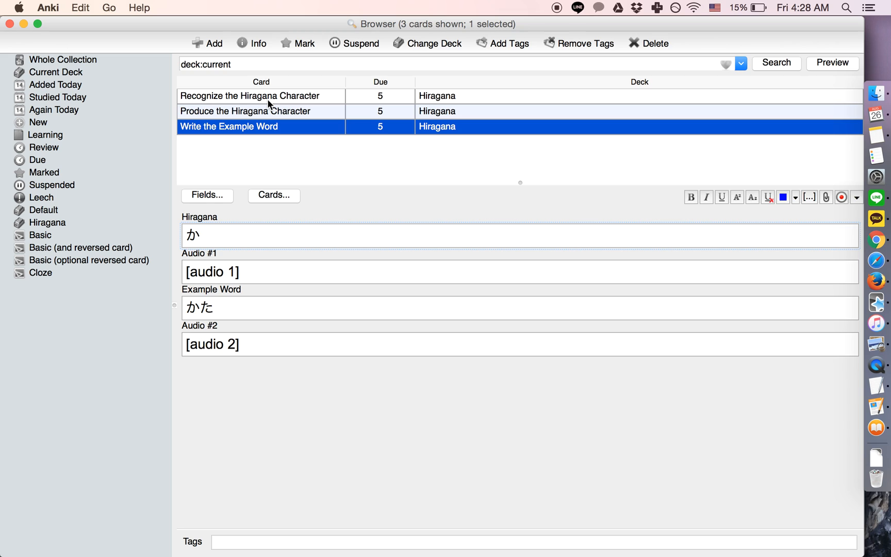
mouse_move(239, 102)
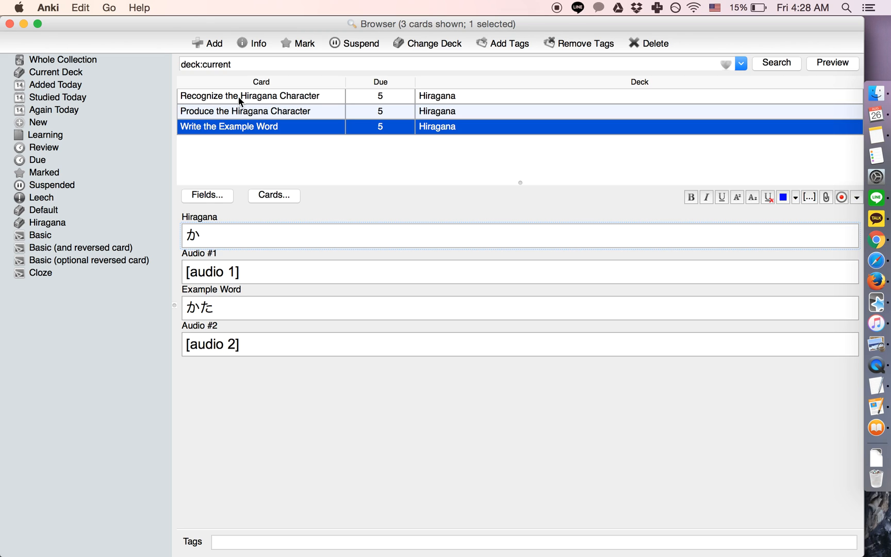
mouse_move(230, 122)
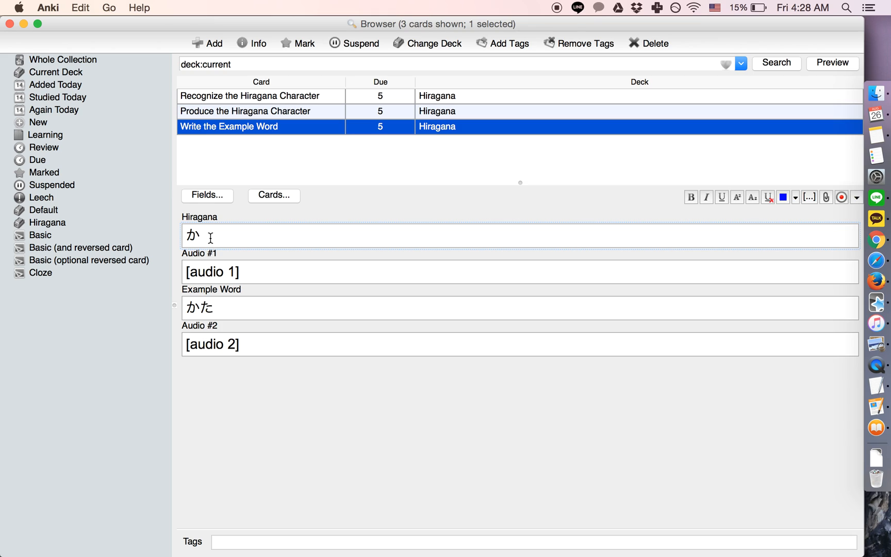
mouse_move(222, 215)
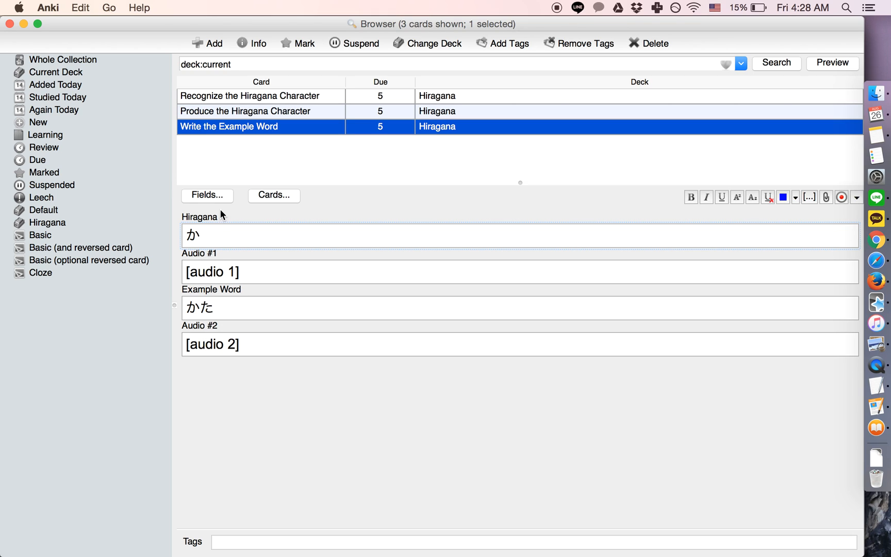
mouse_move(221, 179)
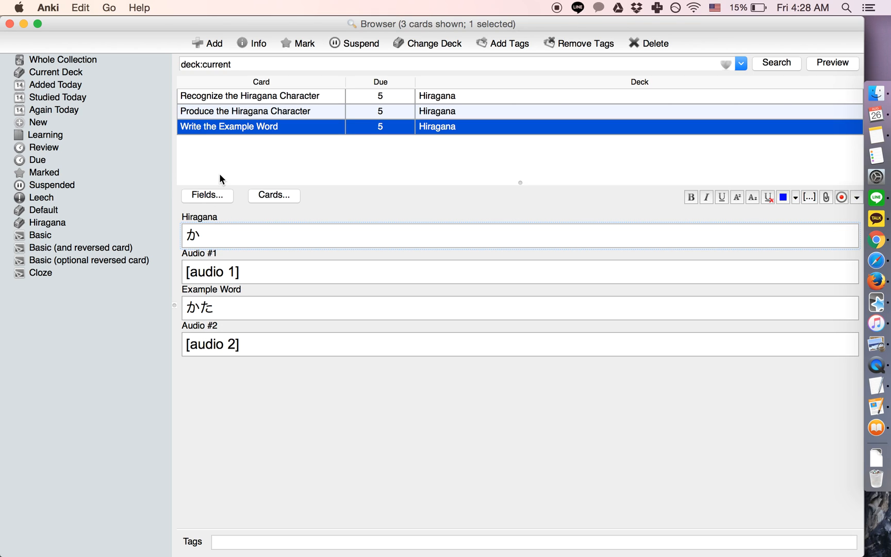
mouse_move(231, 174)
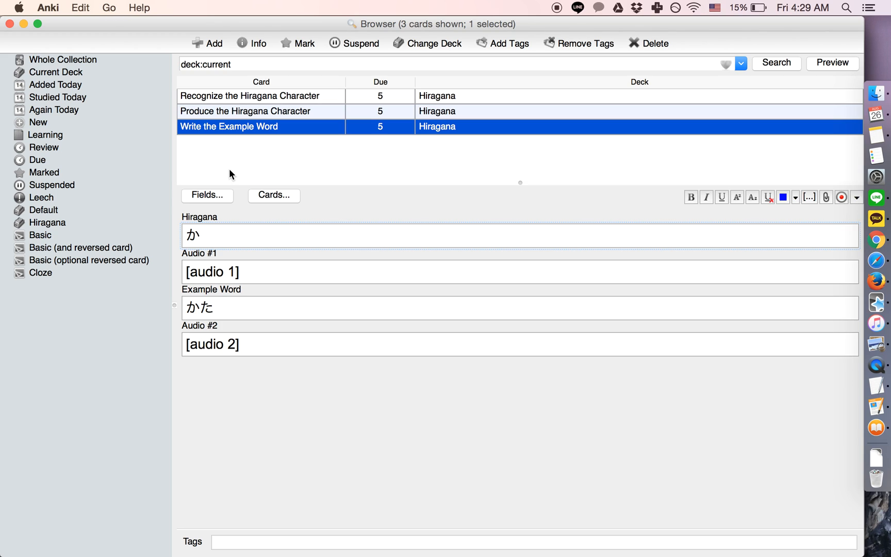
mouse_move(221, 264)
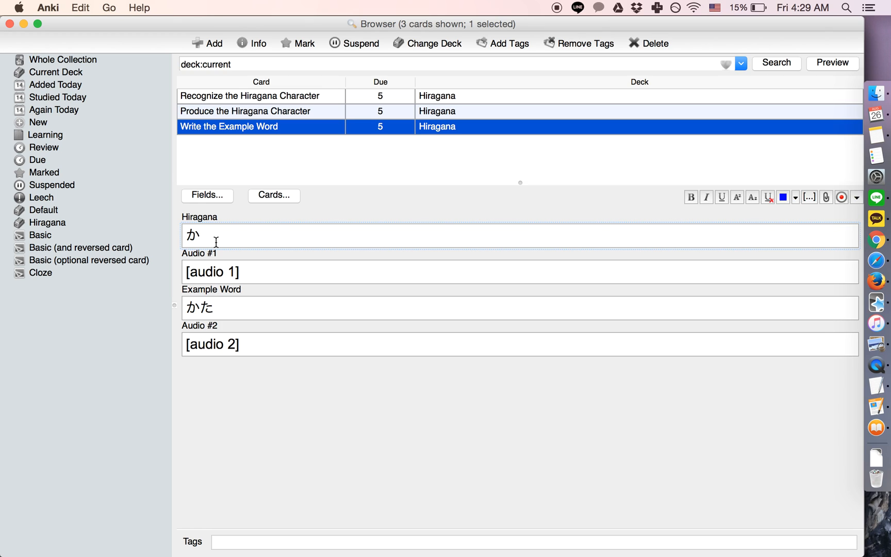
mouse_move(268, 179)
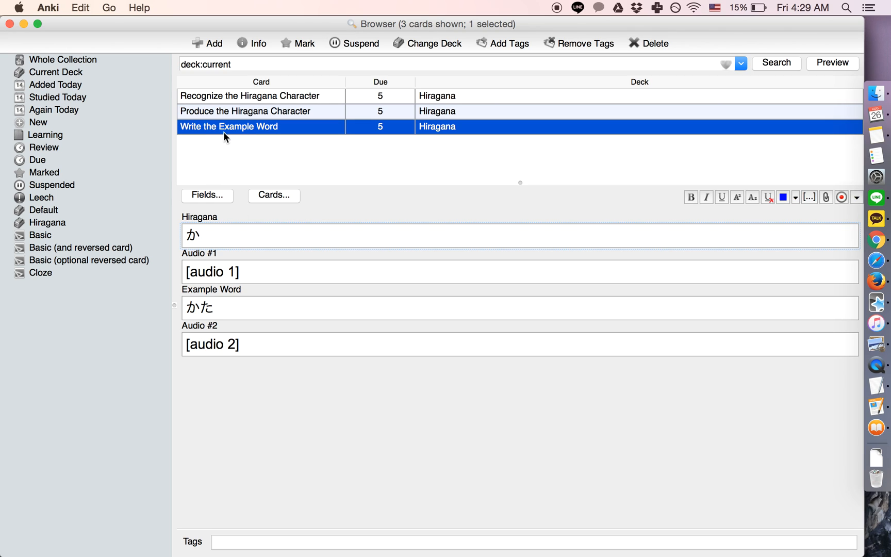
mouse_move(224, 160)
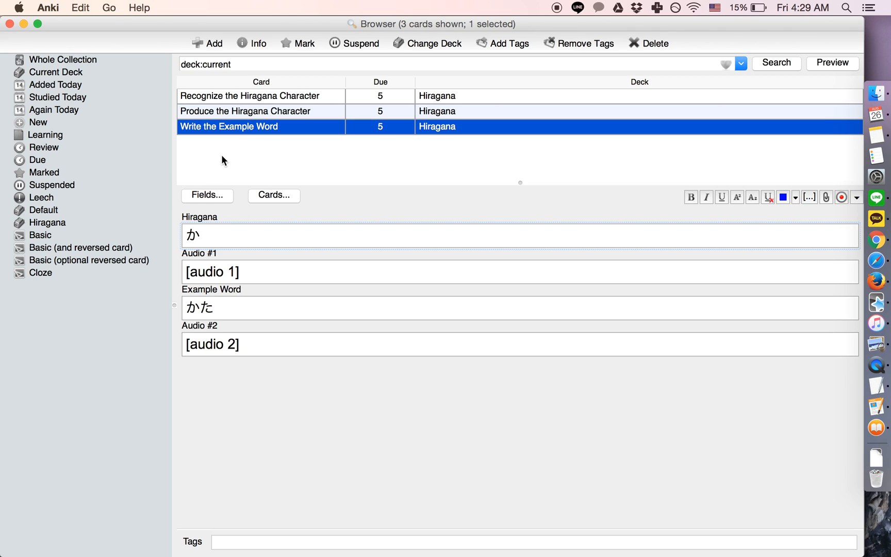
mouse_move(24, 30)
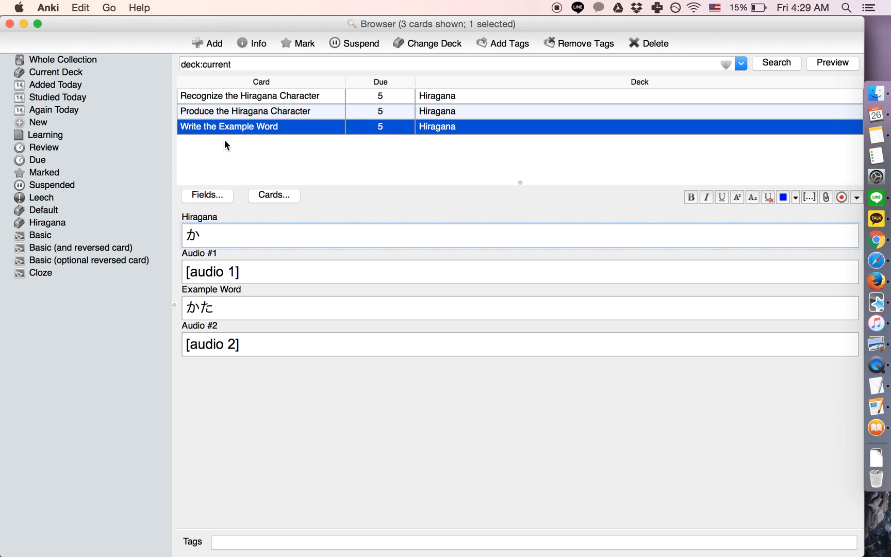
mouse_move(220, 171)
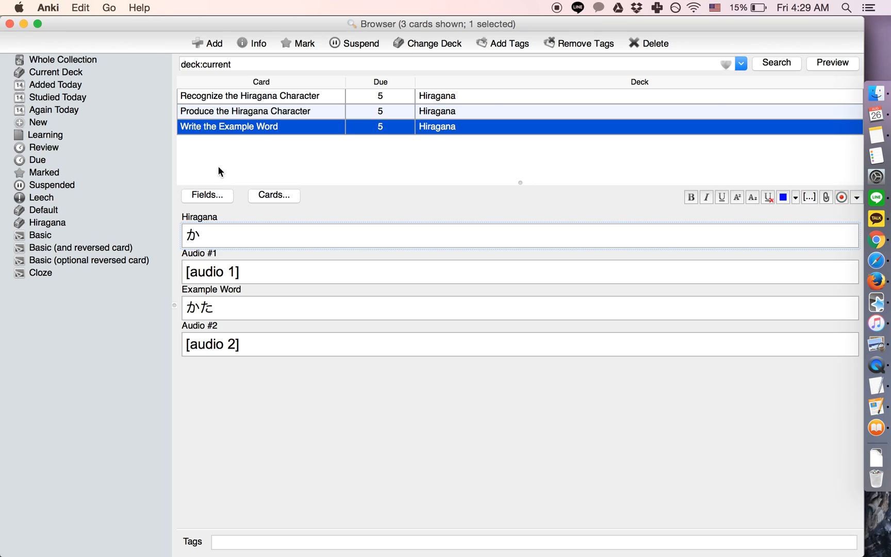
mouse_move(221, 235)
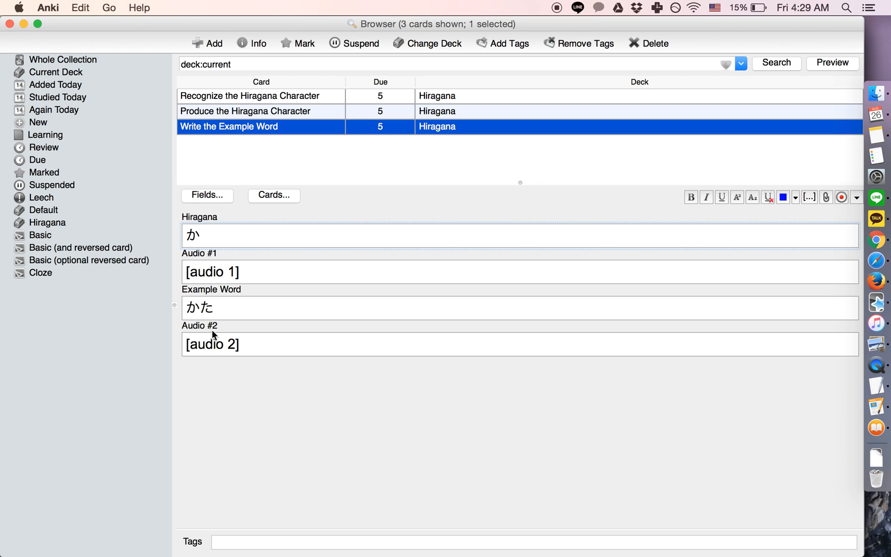
mouse_move(221, 329)
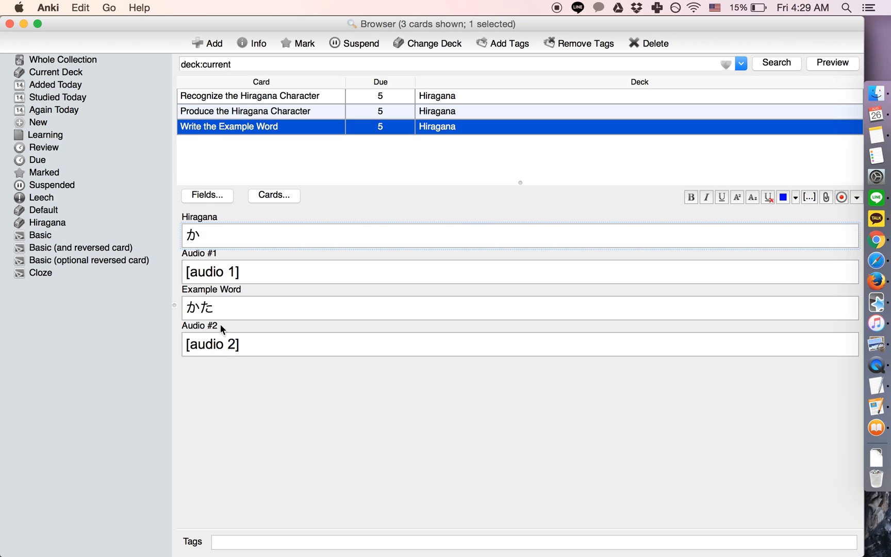
mouse_move(215, 122)
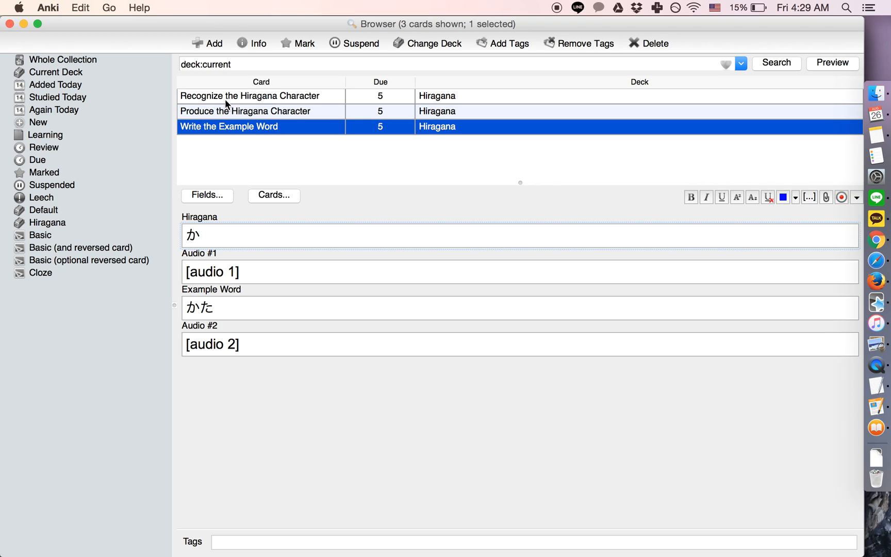
mouse_move(553, 10)
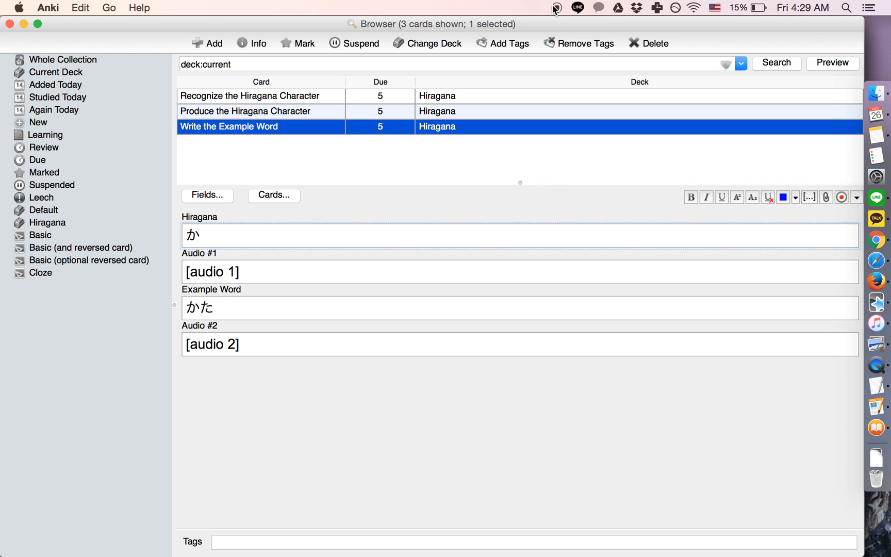